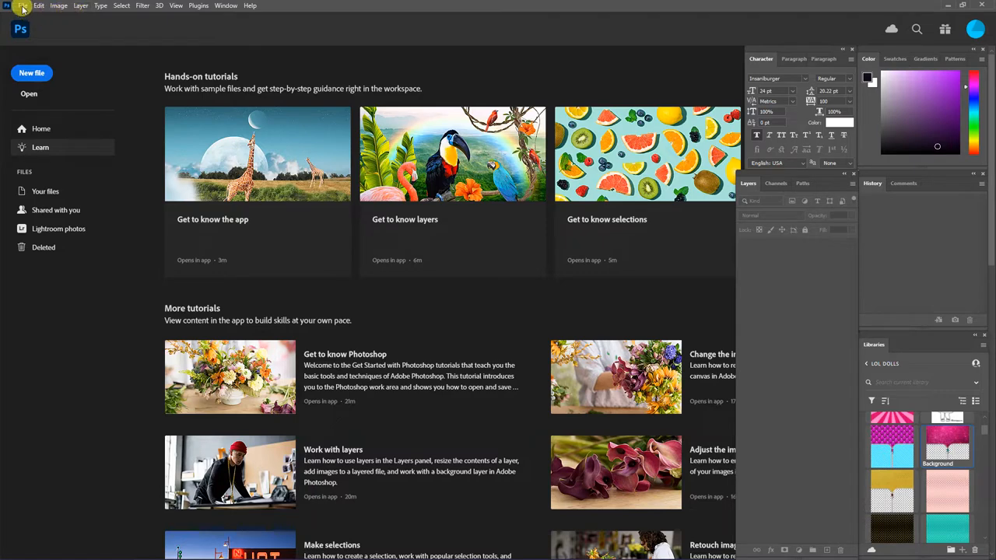
- Open the 1-chip bag template PSD from the chip bag package folder via File > Open
{"action": "left_click", "coordinate": [22, 7]}
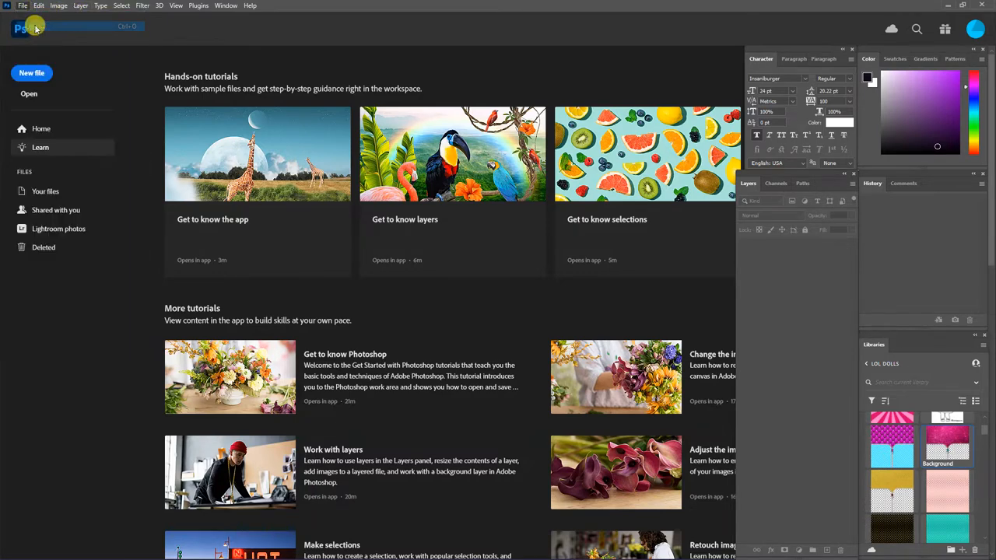
{"action": "left_click", "coordinate": [28, 93]}
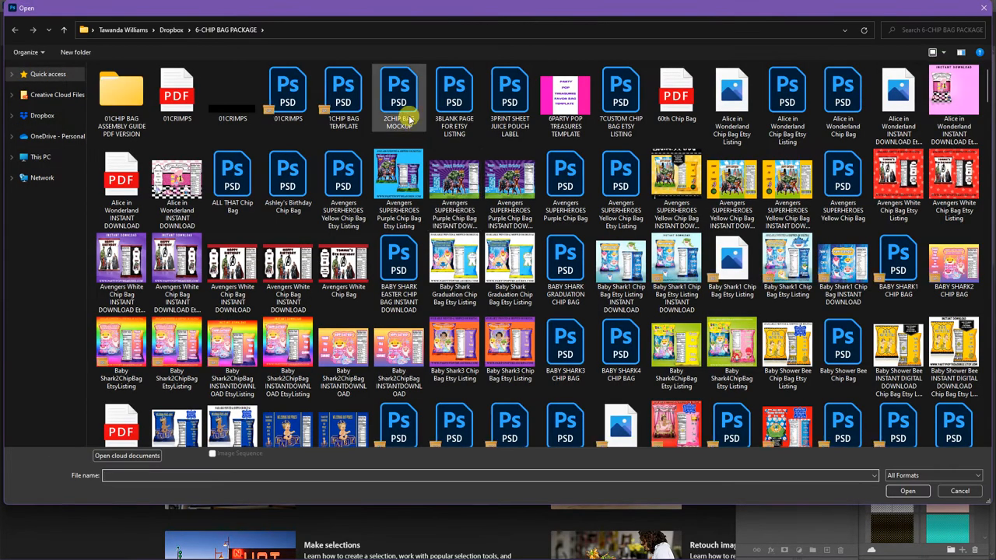
{"action": "left_click", "coordinate": [959, 492]}
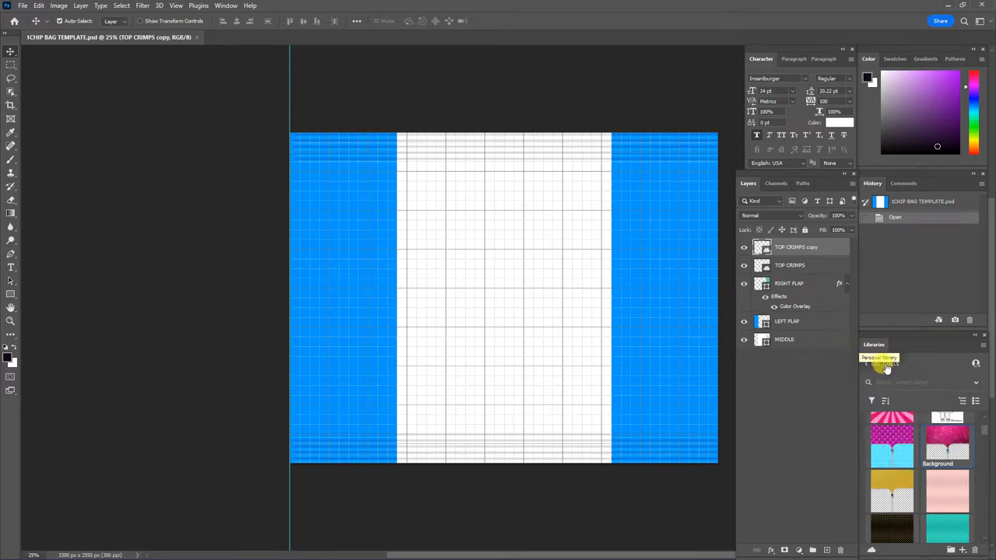
- Place the quilted zipper pattern, stretch it over the bag front and move it to the bottom
{"action": "left_click", "coordinate": [886, 358]}
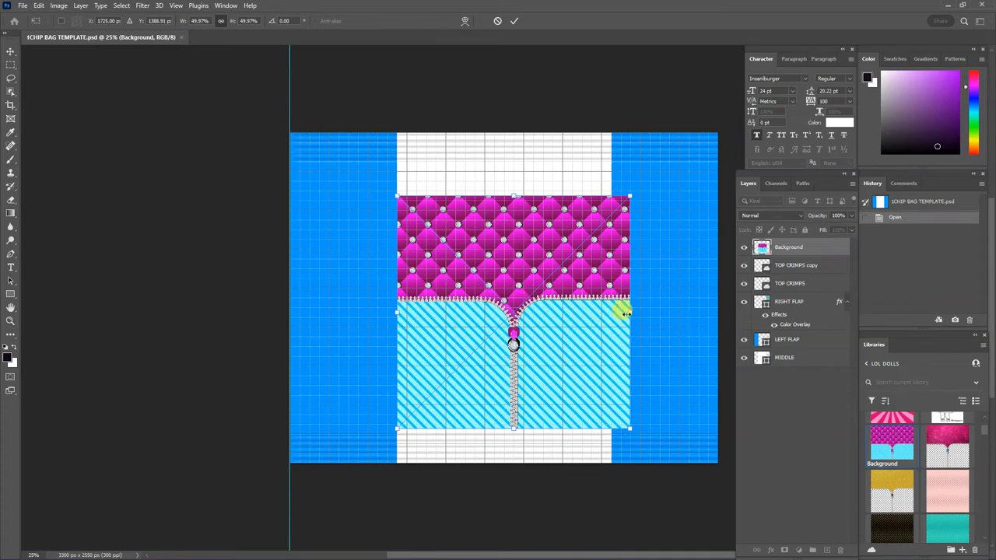
{"action": "left_click_drag", "start_coordinate": [629, 314], "coordinate": [615, 313]}
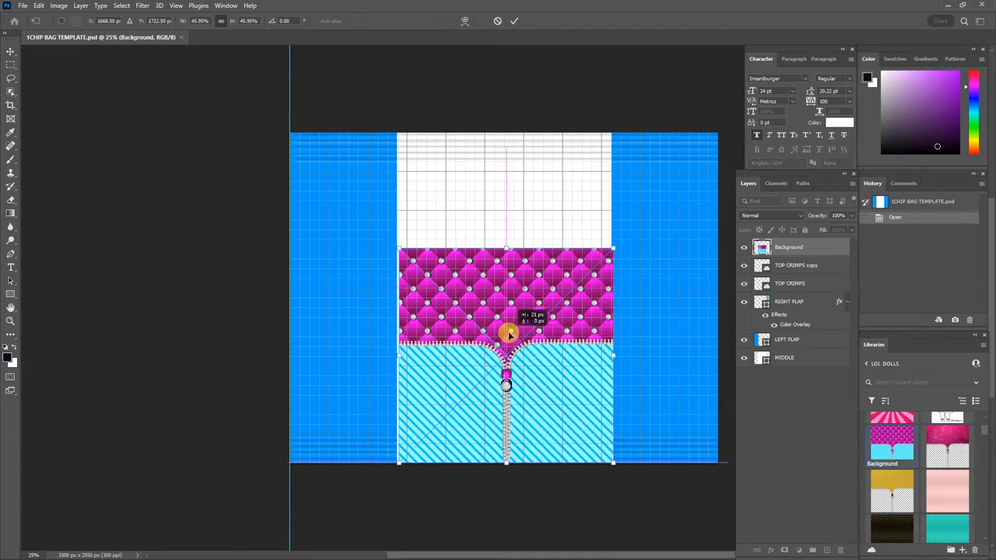
{"action": "left_click_drag", "start_coordinate": [511, 335], "coordinate": [505, 330]}
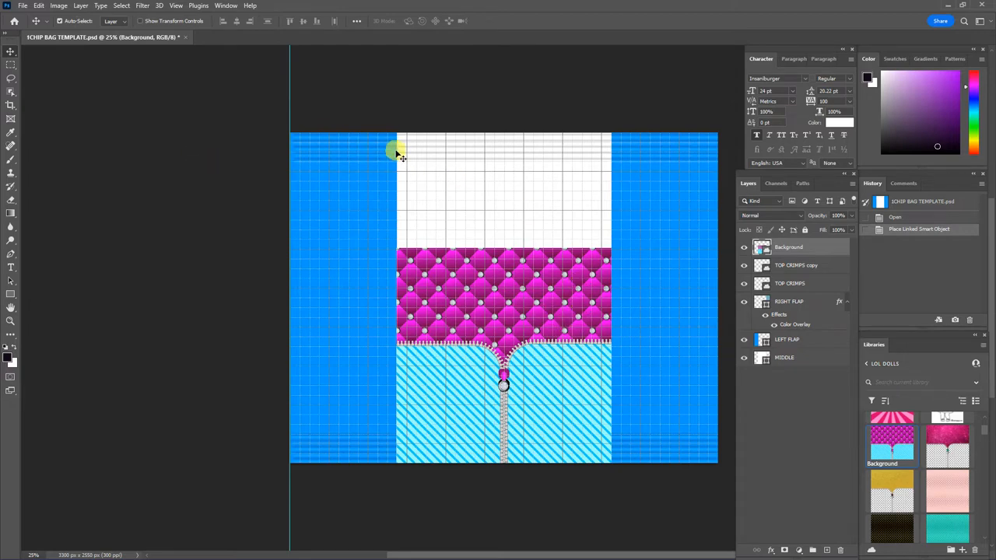
{"action": "mouse_move", "coordinate": [694, 152]}
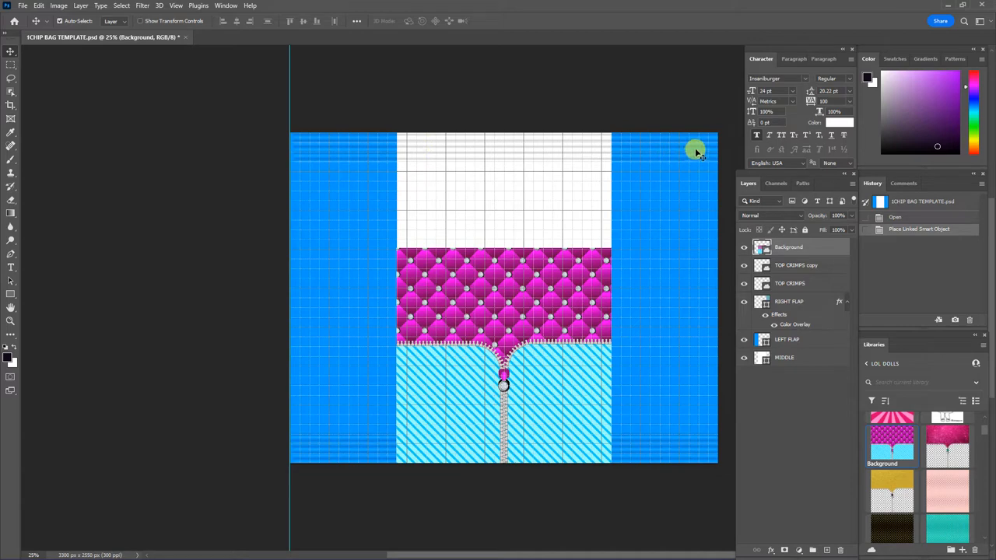
{"action": "mouse_move", "coordinate": [646, 153]}
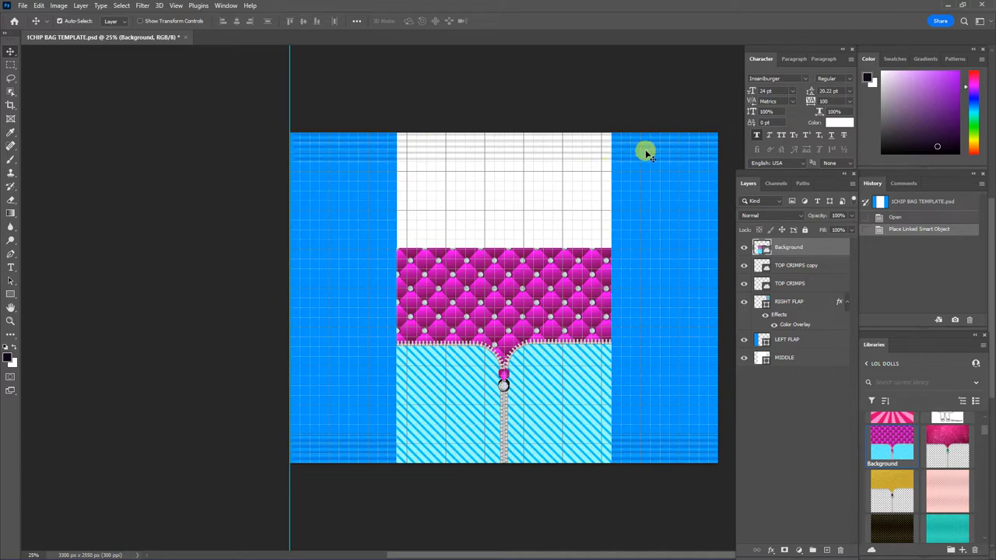
{"action": "mouse_move", "coordinate": [537, 187]}
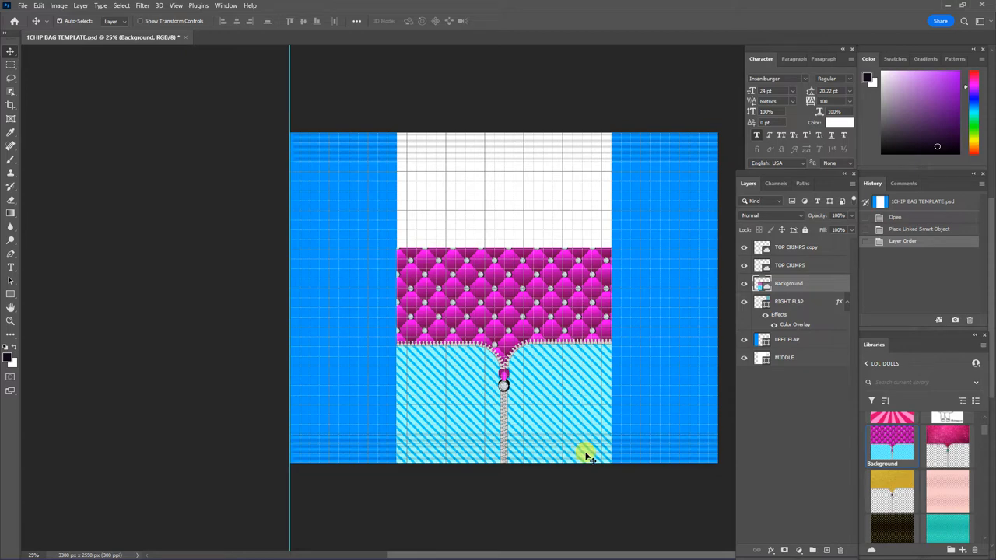
{"action": "mouse_move", "coordinate": [573, 454]}
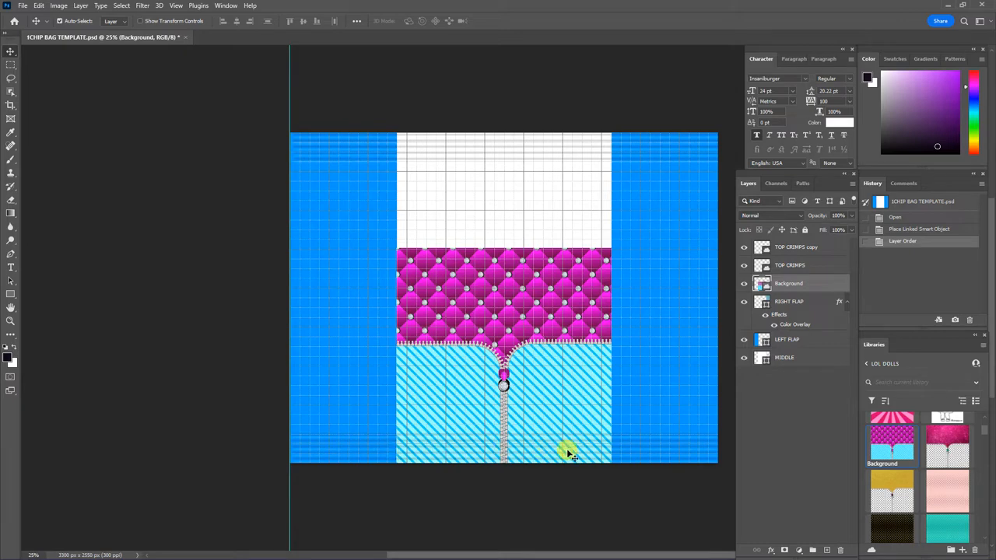
{"action": "mouse_move", "coordinate": [661, 454]}
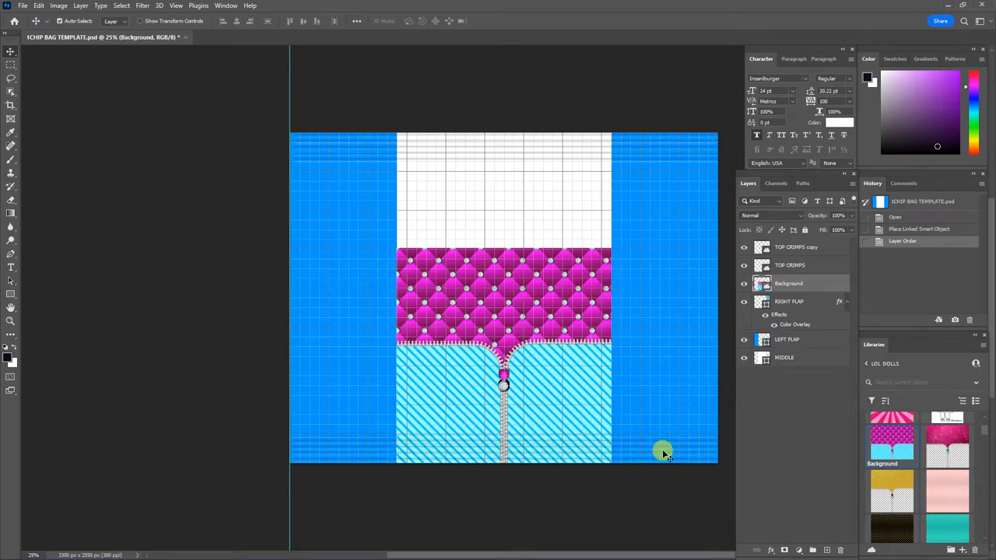
{"action": "mouse_move", "coordinate": [662, 450]}
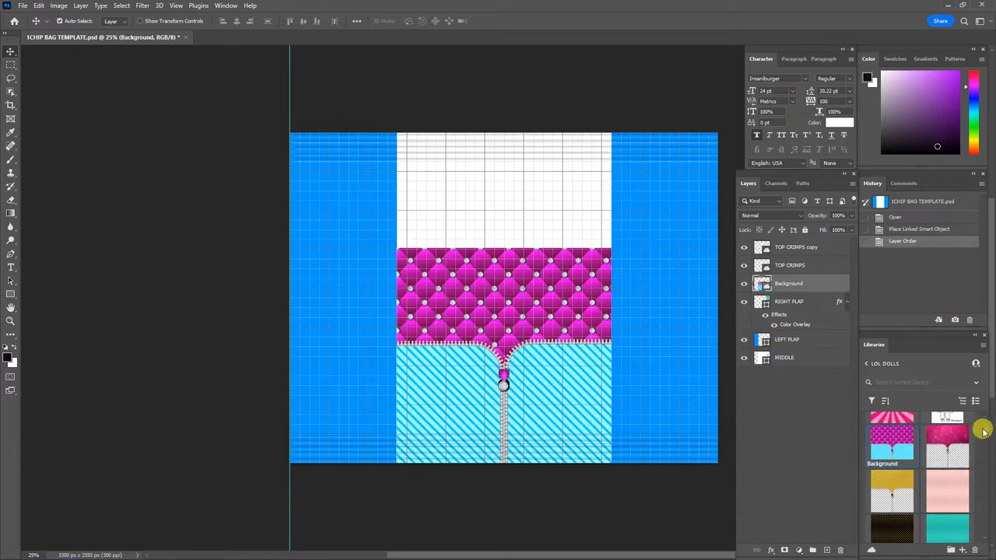
- Place the Paper-Polka Dots pattern and scale it to fill the bag's top section
{"action": "scroll", "scroll_direction": "down", "scroll_amount": 3}
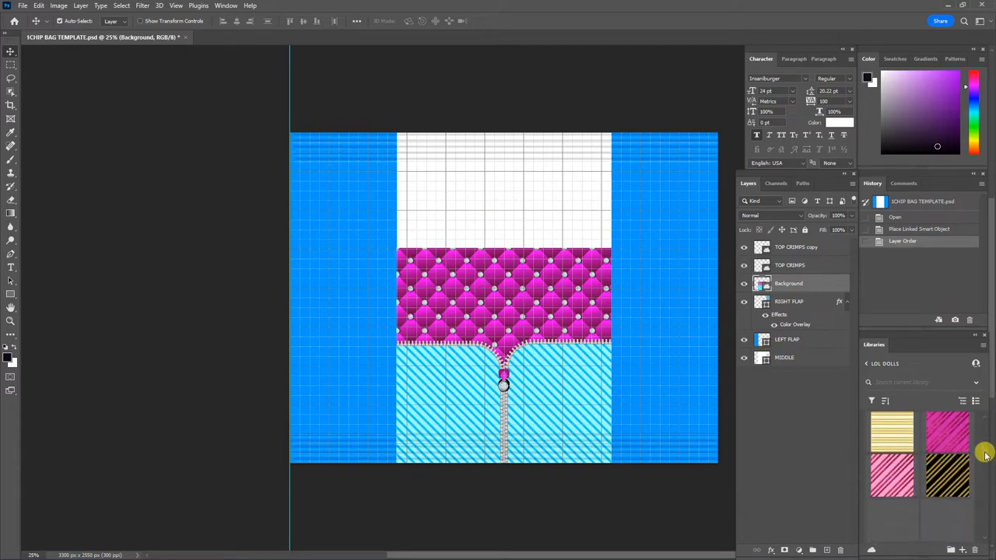
{"action": "scroll", "scroll_direction": "down", "scroll_amount": 3}
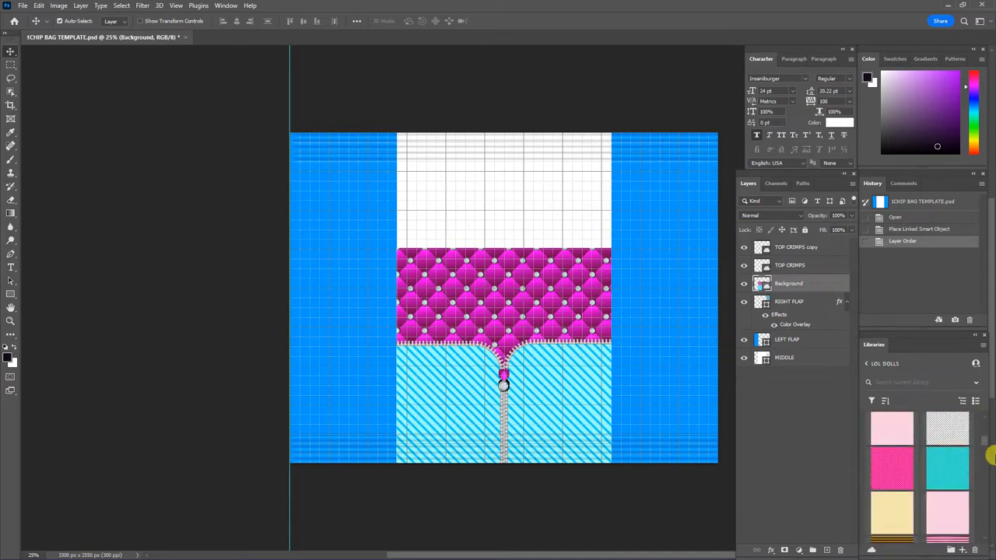
{"action": "scroll", "scroll_direction": "down", "scroll_amount": 3}
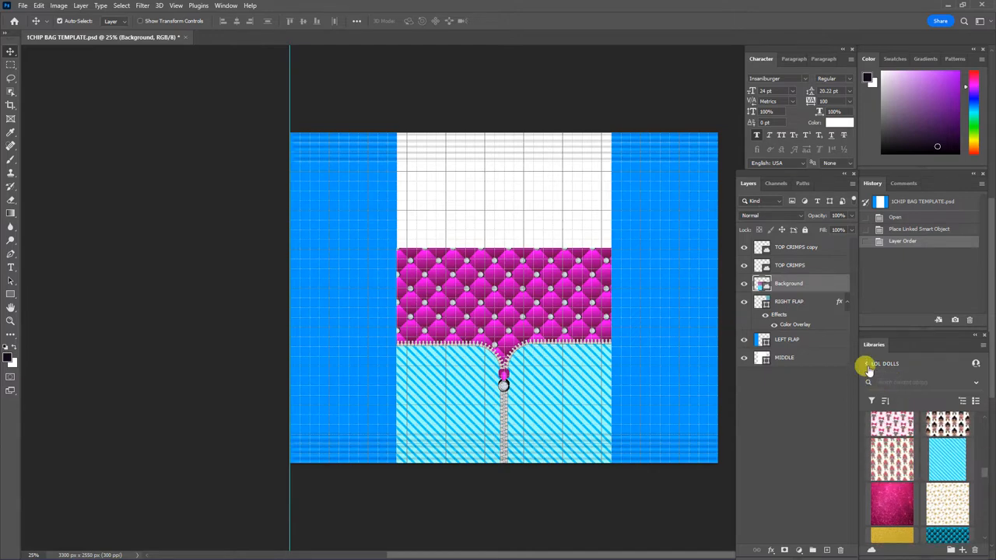
{"action": "left_click", "coordinate": [975, 381]}
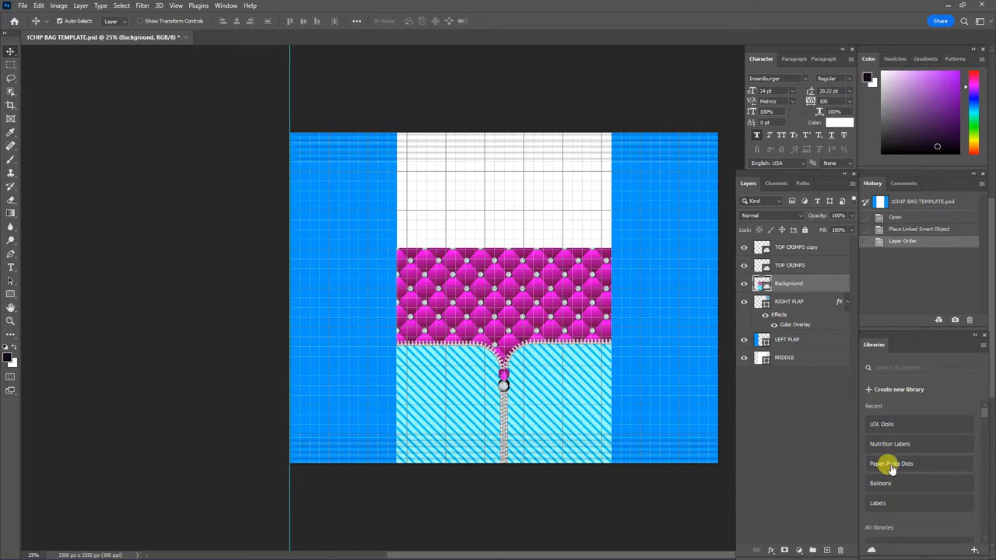
{"action": "left_click", "coordinate": [891, 464]}
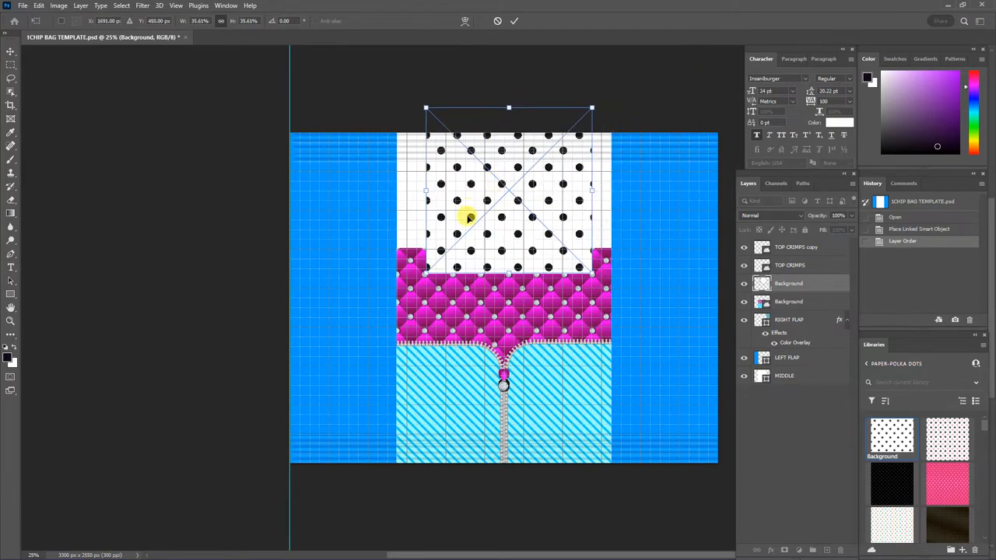
{"action": "left_click_drag", "start_coordinate": [471, 218], "coordinate": [488, 206]}
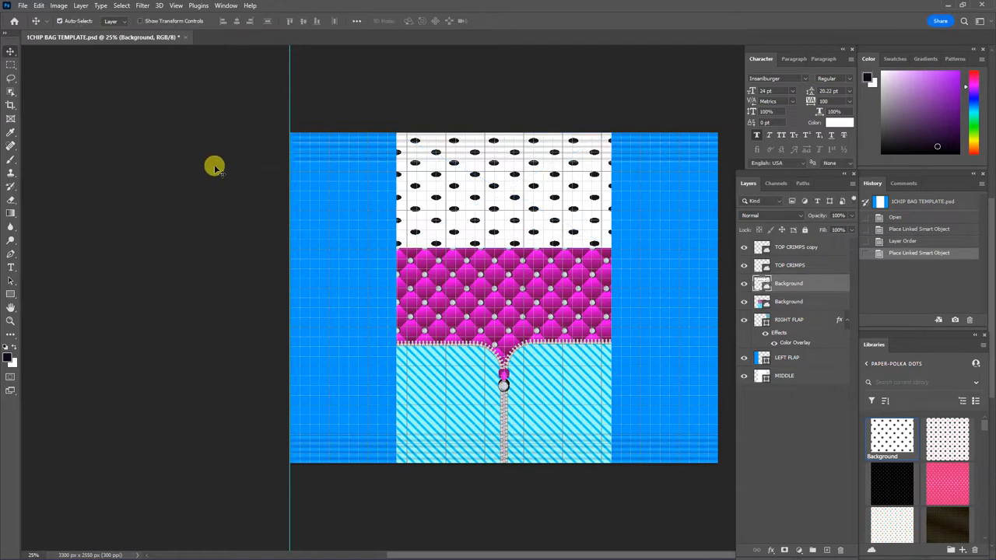
{"action": "mouse_move", "coordinate": [542, 345]}
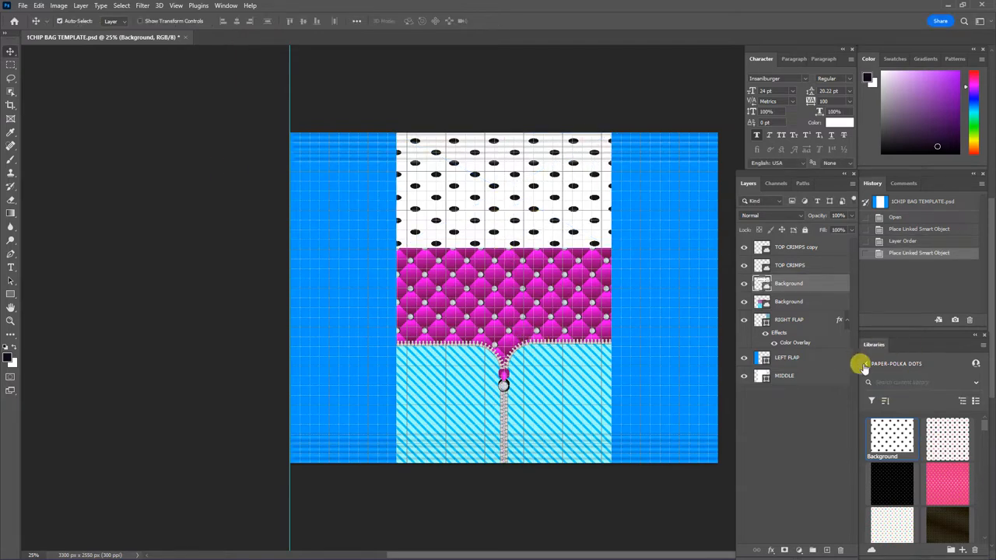
- Place a doll character from the LOL Dolls library in the middle of the bag front
{"action": "left_click", "coordinate": [897, 364]}
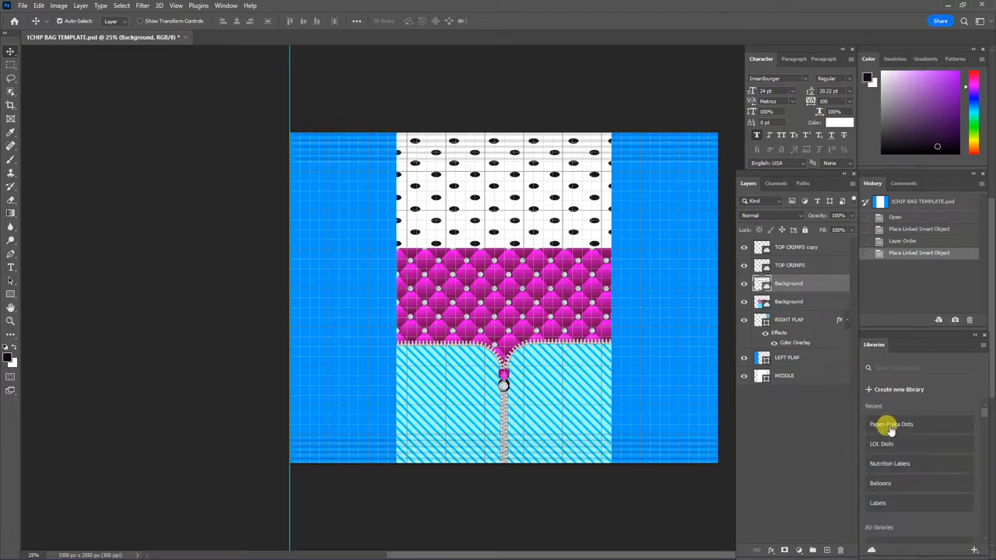
{"action": "left_click", "coordinate": [881, 444]}
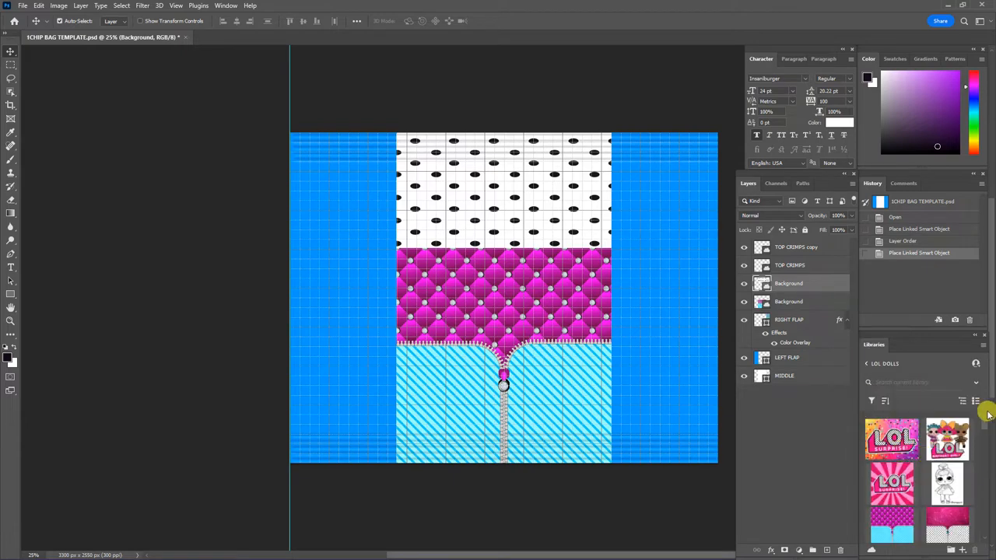
{"action": "scroll", "scroll_direction": "down", "scroll_amount": 3}
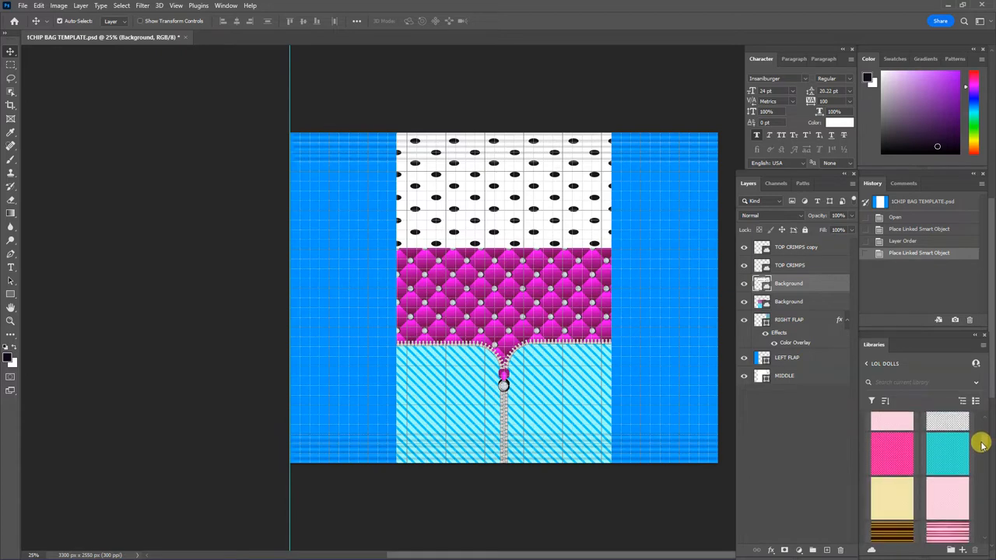
{"action": "scroll", "scroll_direction": "down", "scroll_amount": 3}
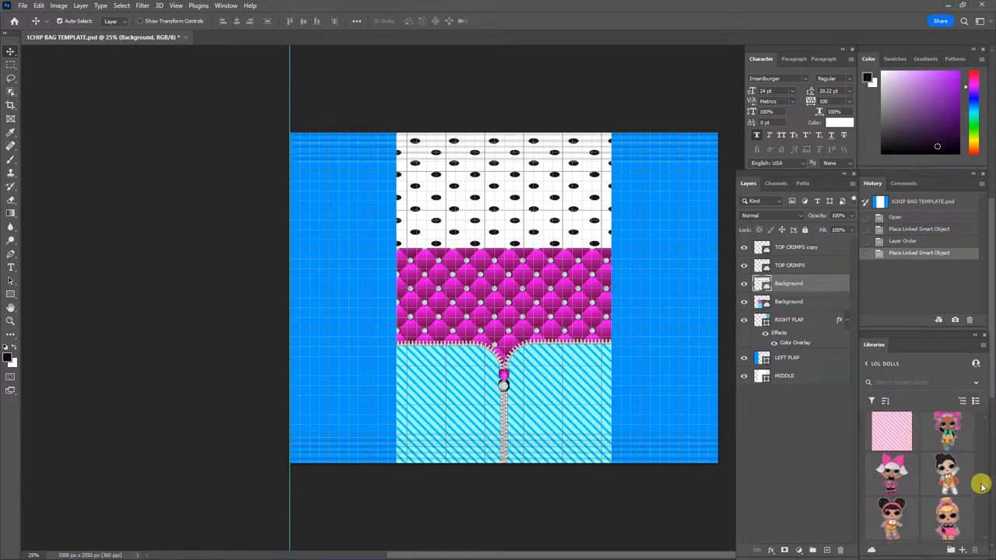
{"action": "scroll", "scroll_direction": "down", "scroll_amount": 3}
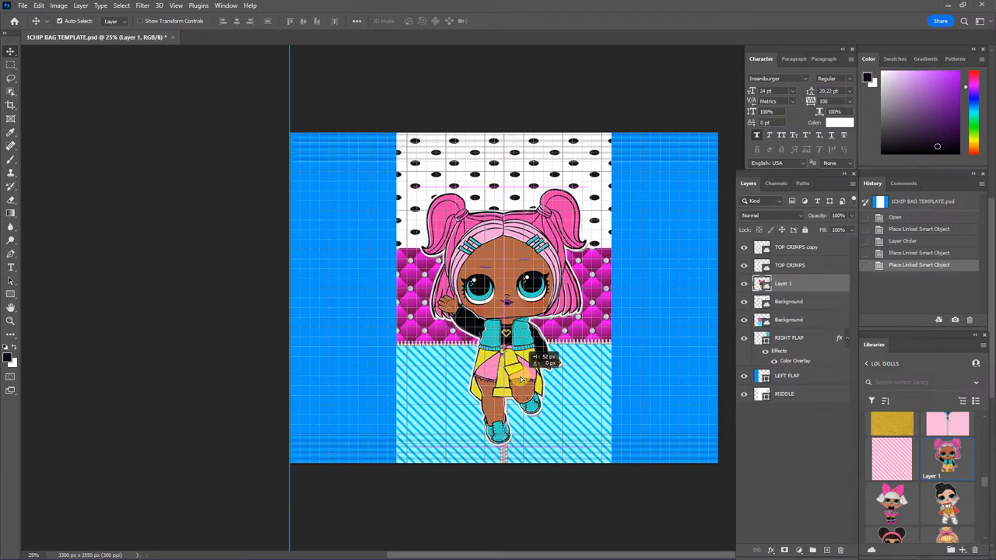
{"action": "left_click_drag", "start_coordinate": [517, 381], "coordinate": [545, 358]}
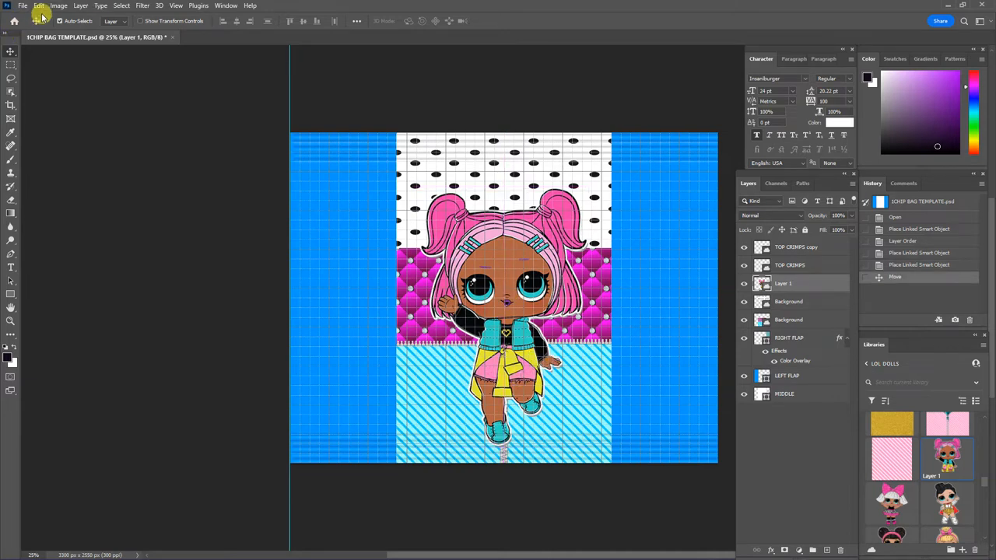
- Free Transform the doll to a smaller size, centred on the front panel
{"action": "left_click", "coordinate": [37, 6]}
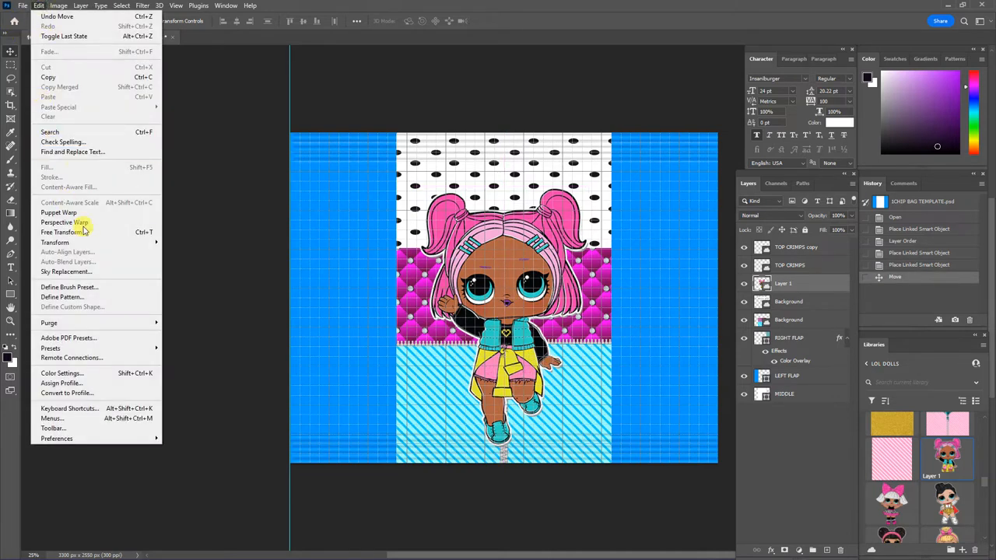
{"action": "left_click", "coordinate": [59, 232]}
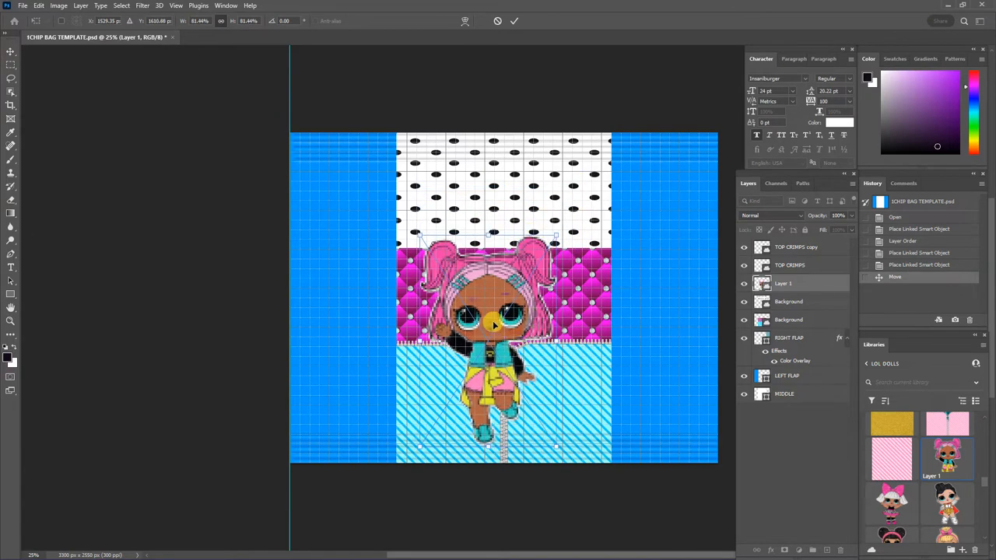
{"action": "left_click_drag", "start_coordinate": [495, 327], "coordinate": [506, 315]}
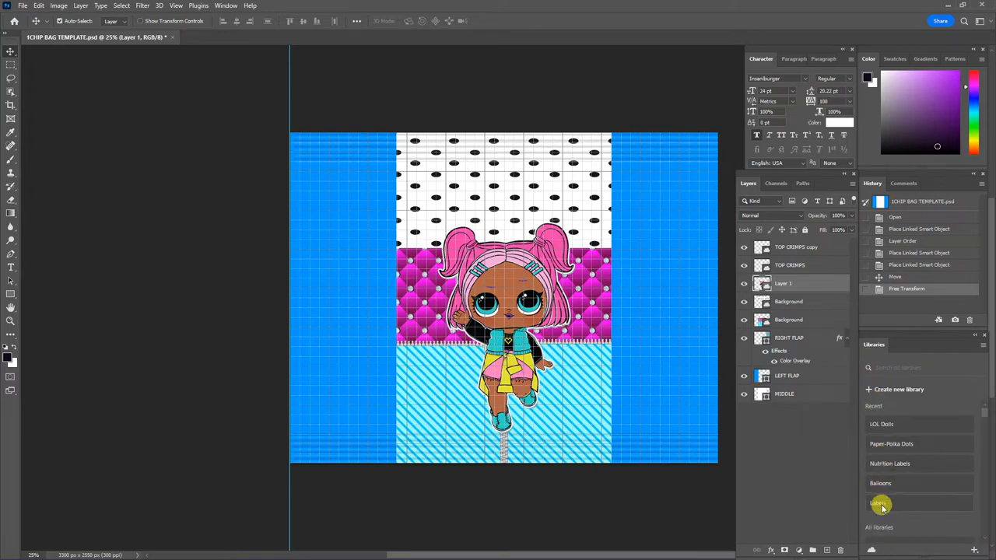
- Browse the Labels library for a pink label shape to place above the doll
{"action": "left_click", "coordinate": [881, 505]}
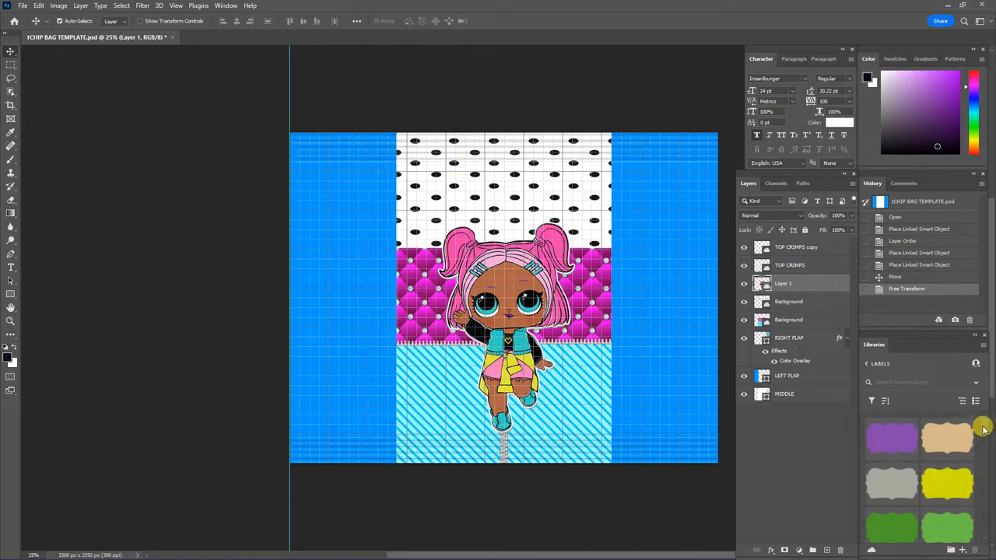
{"action": "scroll", "scroll_direction": "down", "scroll_amount": 3}
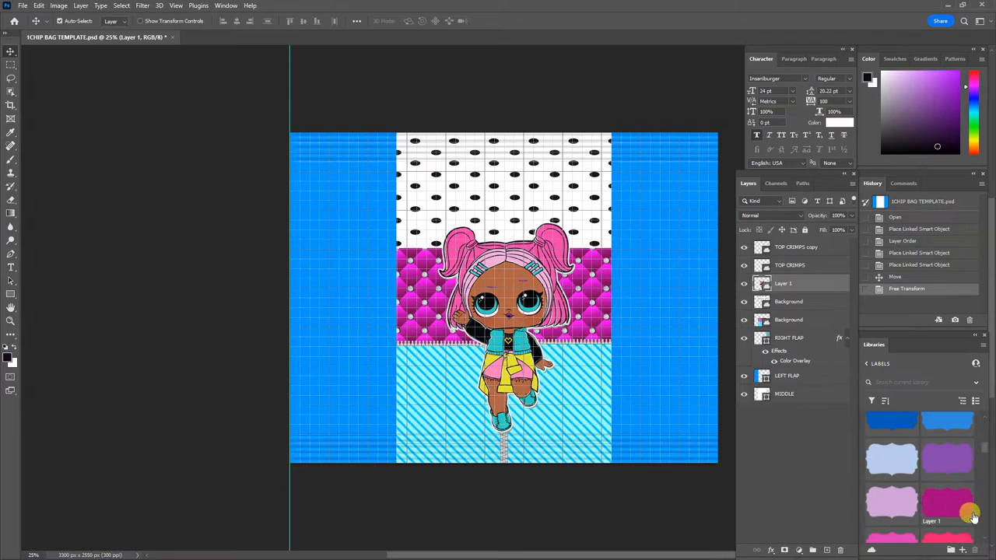
{"action": "mouse_move", "coordinate": [987, 452]}
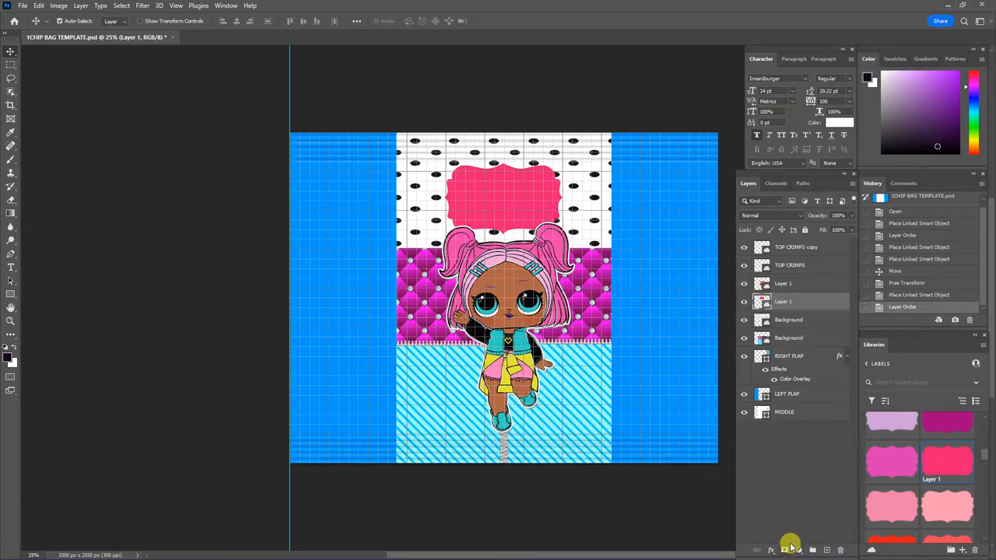
{"action": "mouse_move", "coordinate": [654, 362]}
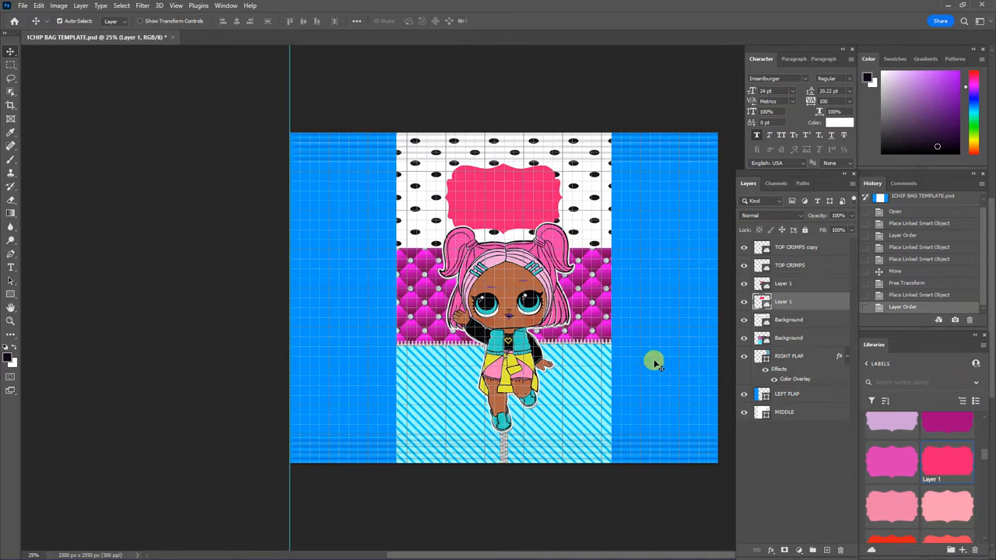
{"action": "mouse_move", "coordinate": [765, 552]}
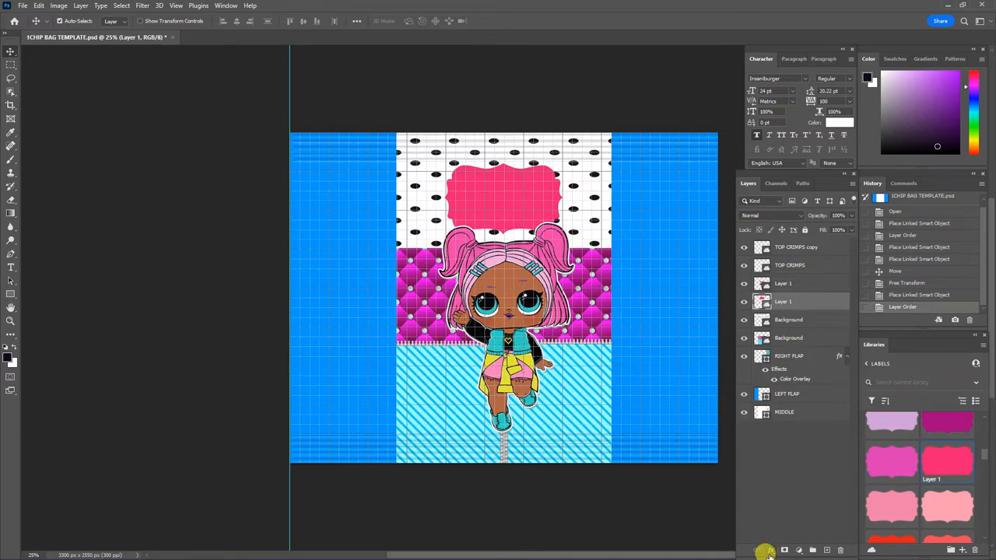
- Apply a 20 px dark Stroke layer style to the pink label
{"action": "left_click", "coordinate": [766, 551]}
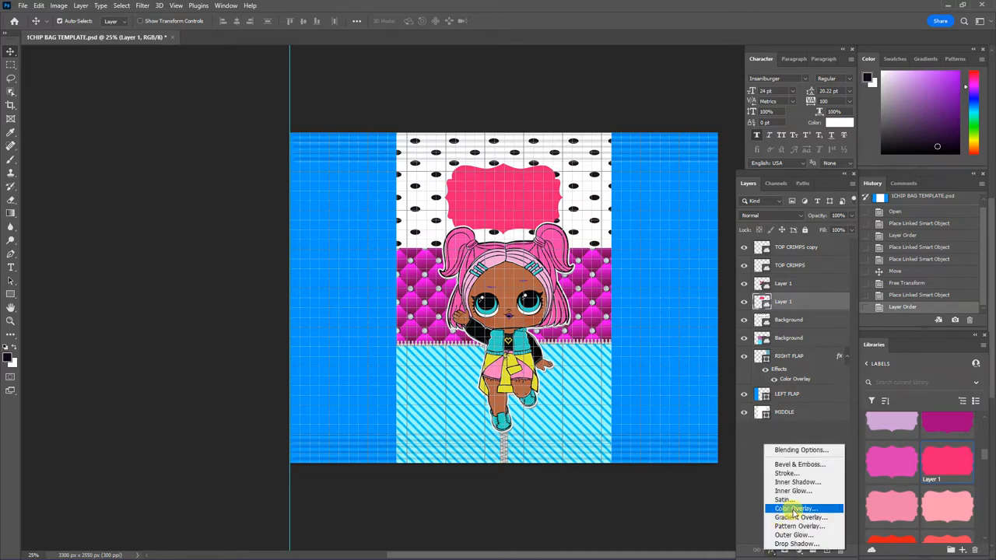
{"action": "mouse_move", "coordinate": [788, 474]}
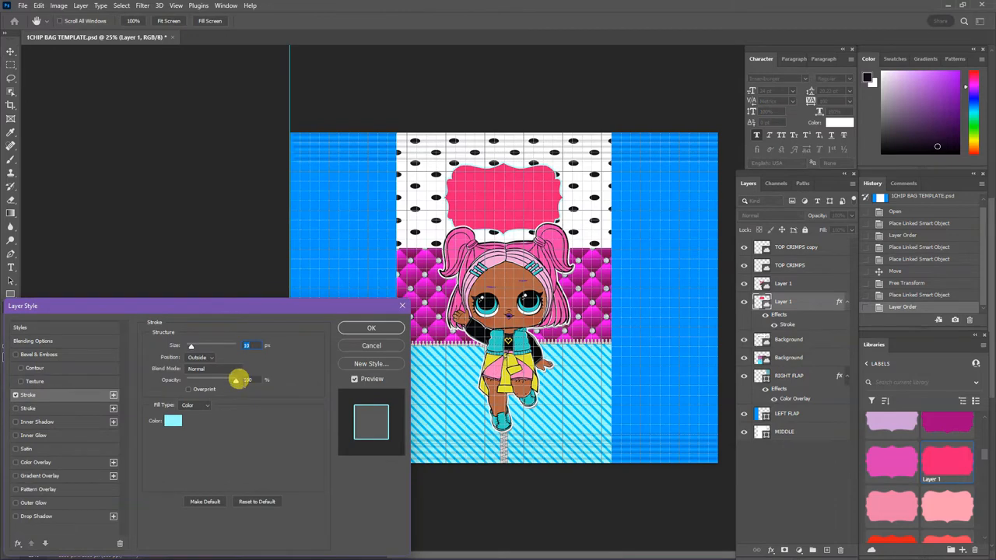
{"action": "left_click_drag", "start_coordinate": [239, 379], "coordinate": [236, 380]}
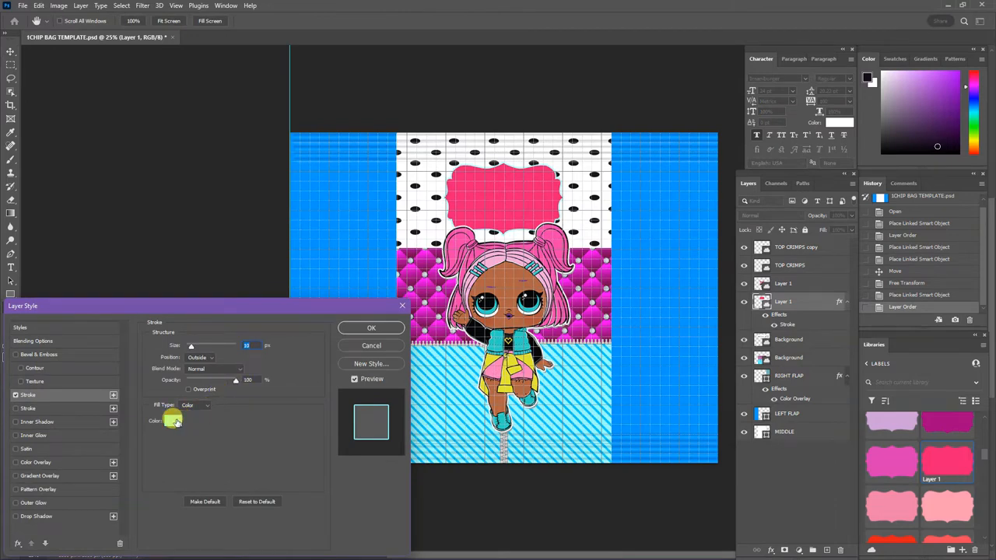
{"action": "mouse_move", "coordinate": [174, 420]}
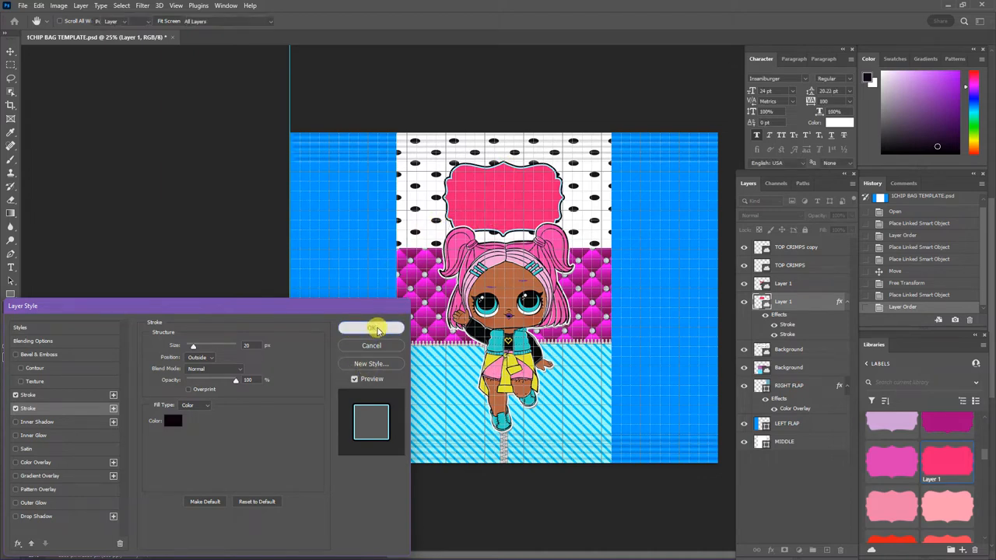
{"action": "left_click", "coordinate": [370, 327]}
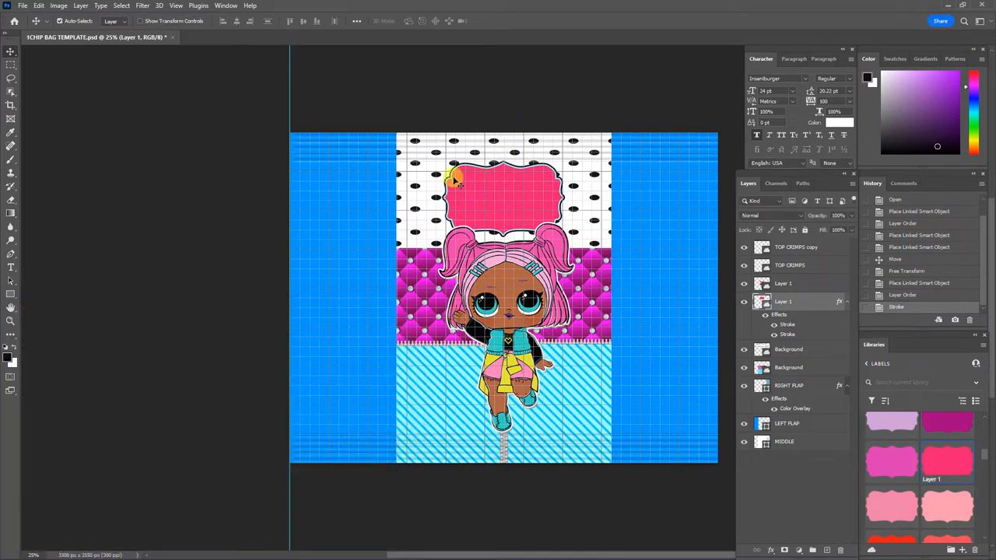
{"action": "mouse_move", "coordinate": [632, 322]}
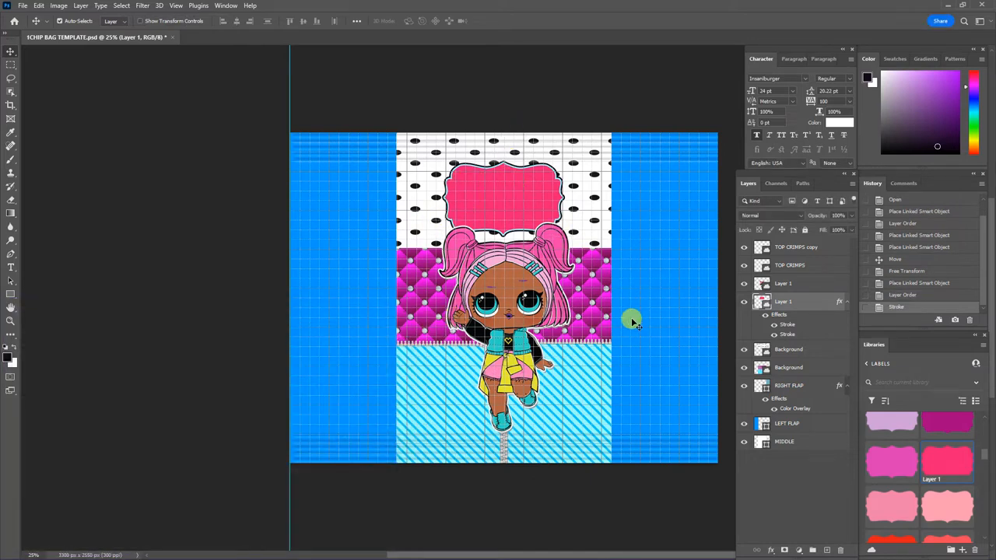
{"action": "mouse_move", "coordinate": [592, 294]}
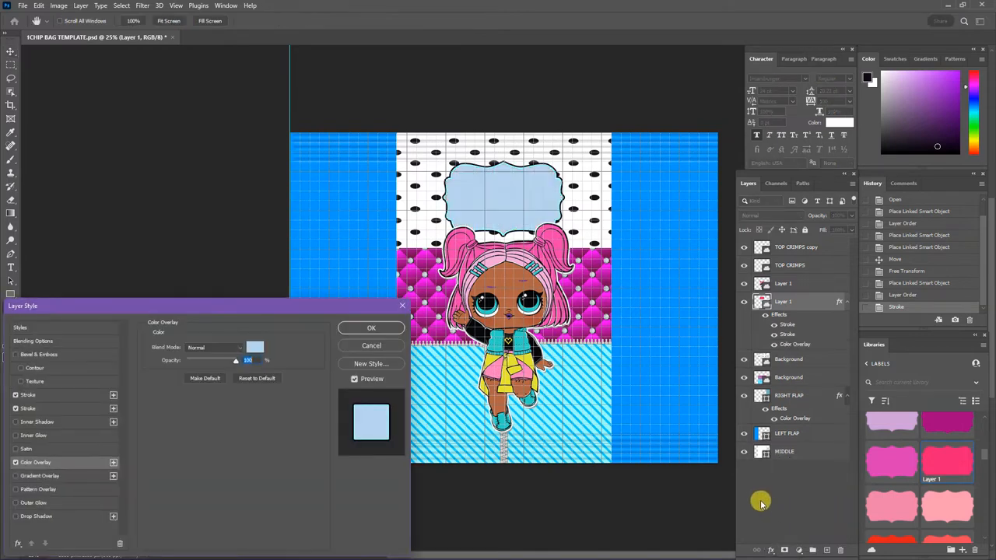
- Apply a magenta Color Overlay layer style to the outlined label
{"action": "left_click", "coordinate": [255, 347]}
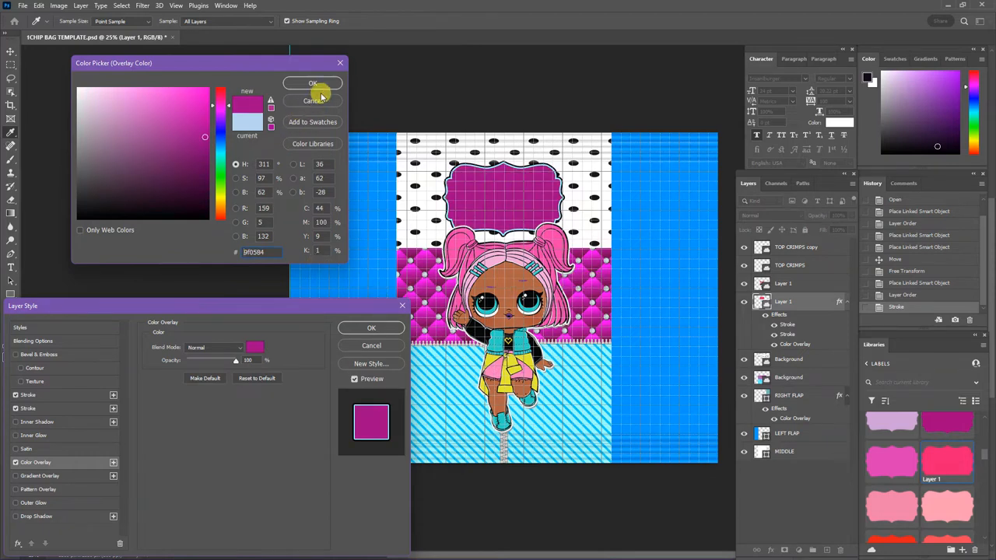
{"action": "left_click", "coordinate": [311, 84]}
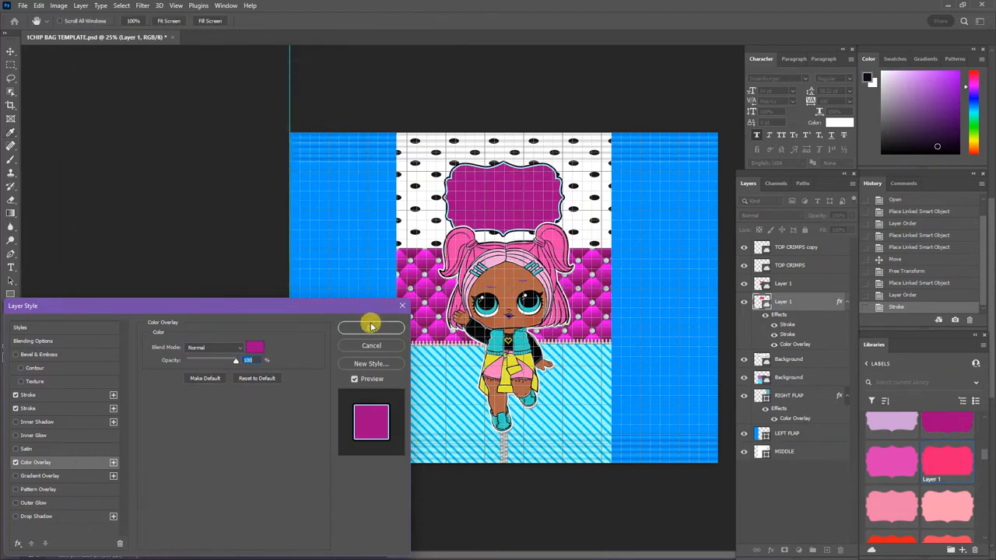
{"action": "left_click", "coordinate": [370, 327]}
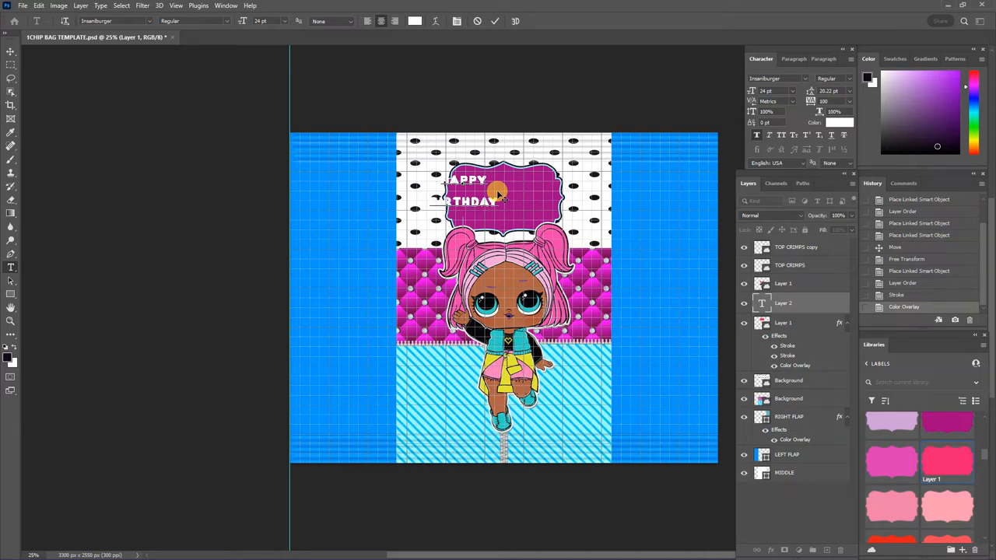
- Finish the white 'Happy Birthday Kaniya' greeting and move it onto the label
{"action": "type", "text": "NIYA"}
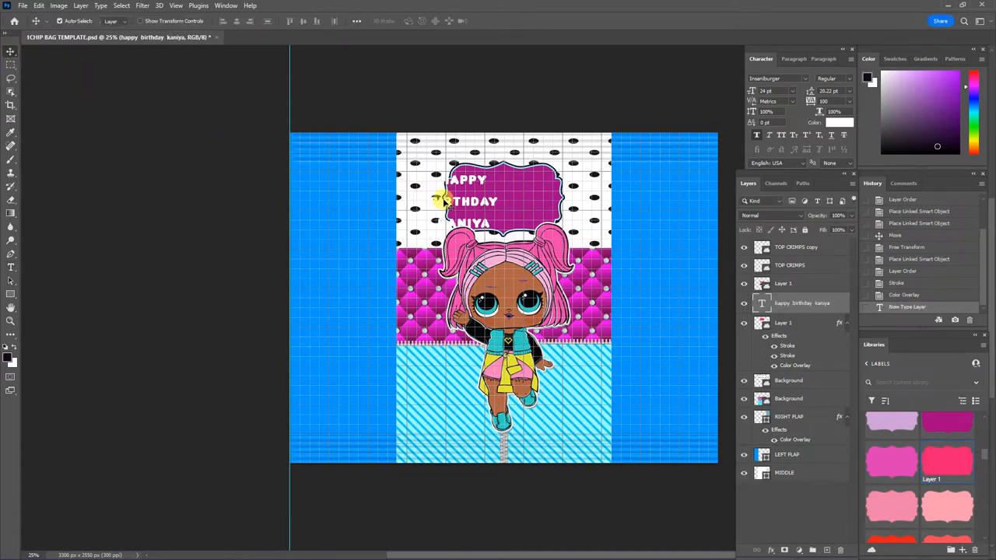
{"action": "left_click_drag", "start_coordinate": [448, 203], "coordinate": [501, 203]}
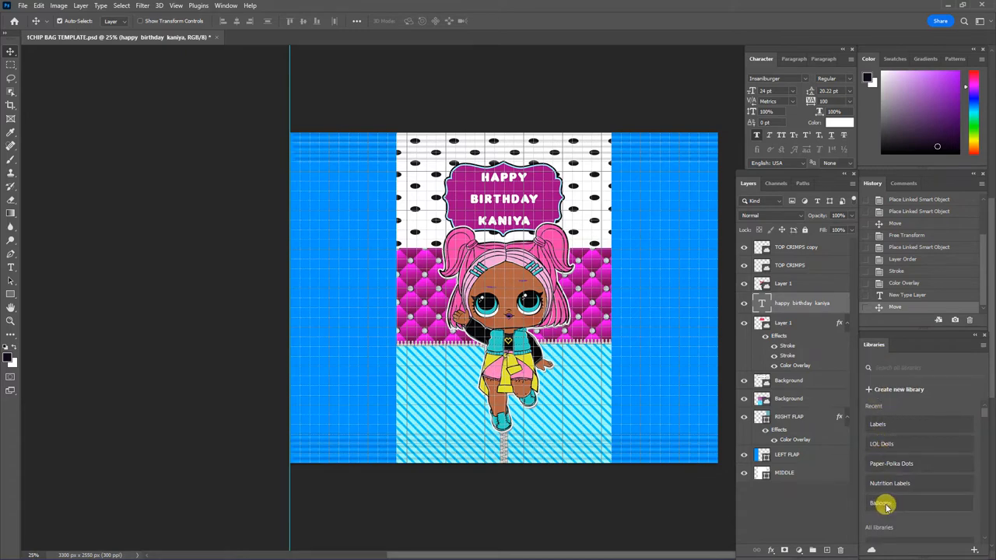
- Place a yellow balloon, scale it down, duplicate it and set both beside the doll's hand
{"action": "left_click", "coordinate": [882, 503]}
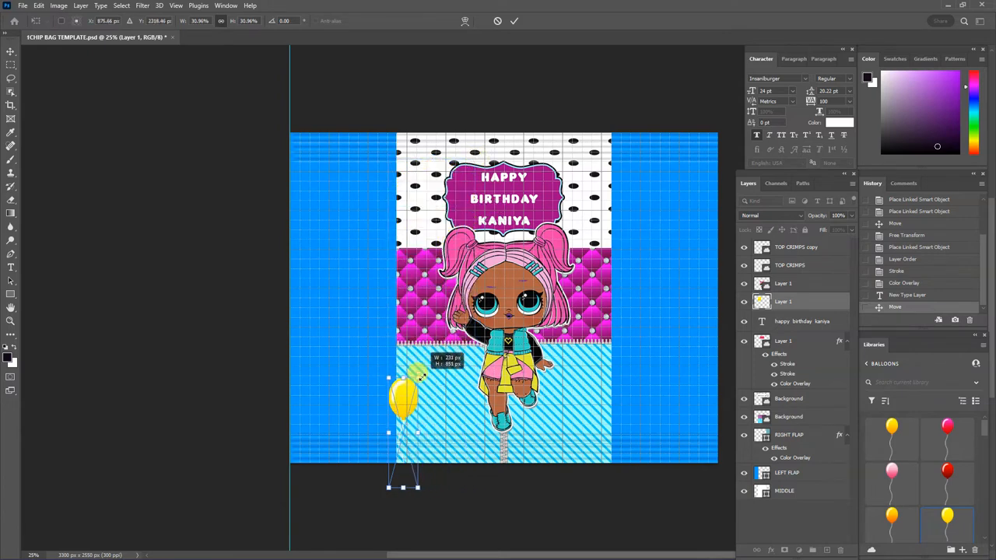
{"action": "left_click_drag", "start_coordinate": [405, 397], "coordinate": [423, 299]}
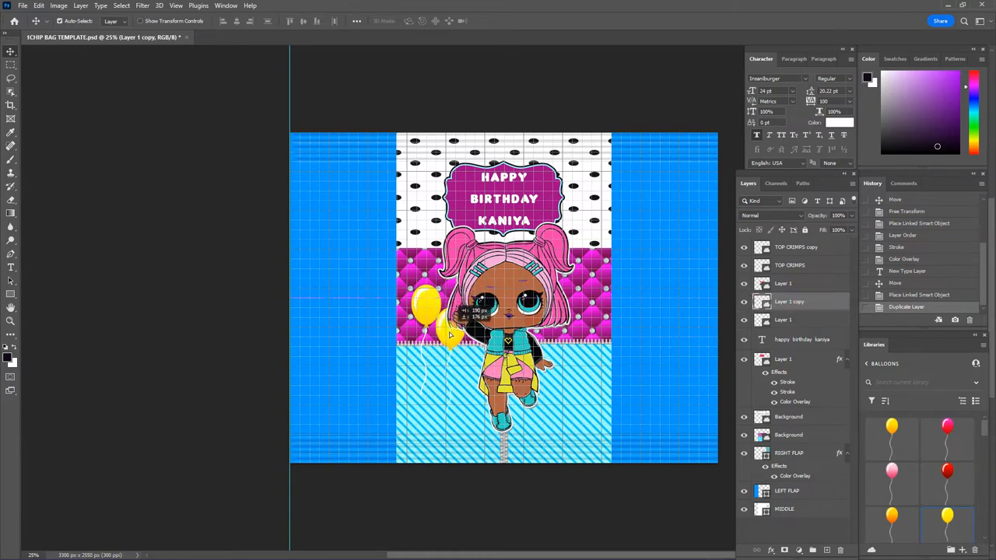
{"action": "left_click_drag", "start_coordinate": [436, 311], "coordinate": [448, 343]}
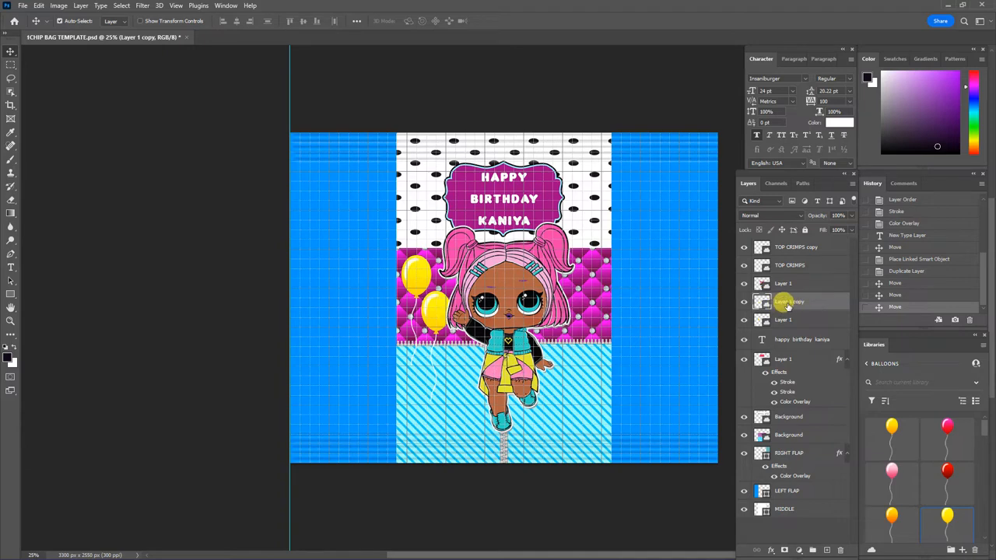
{"action": "mouse_move", "coordinate": [785, 304]}
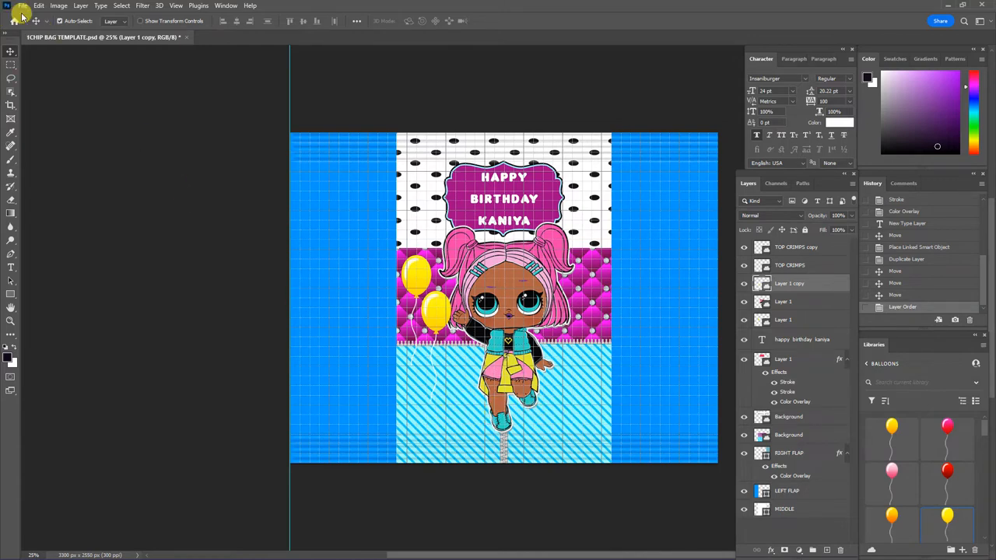
- Browse the Open dialog into the Birthday Presents folder
{"action": "left_click", "coordinate": [21, 7]}
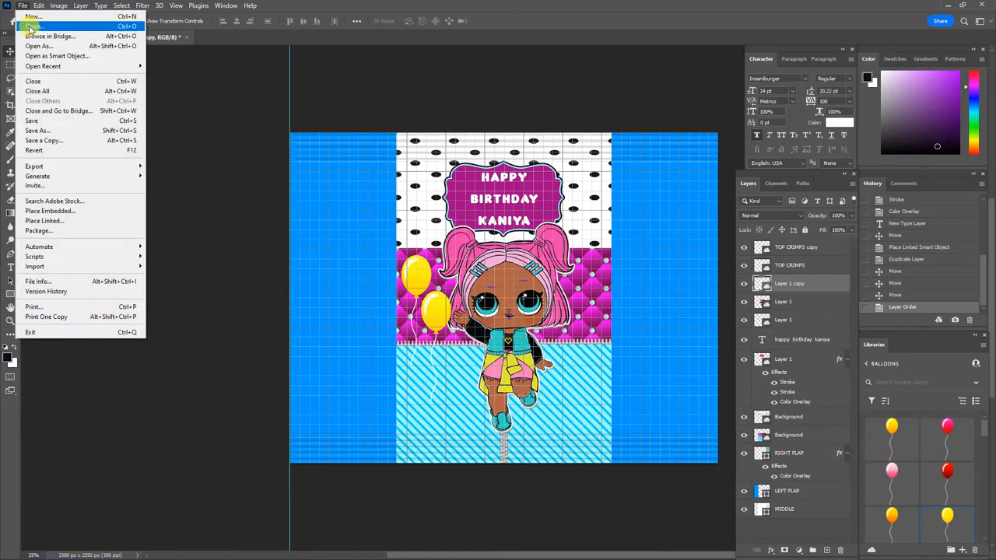
{"action": "left_click", "coordinate": [38, 25]}
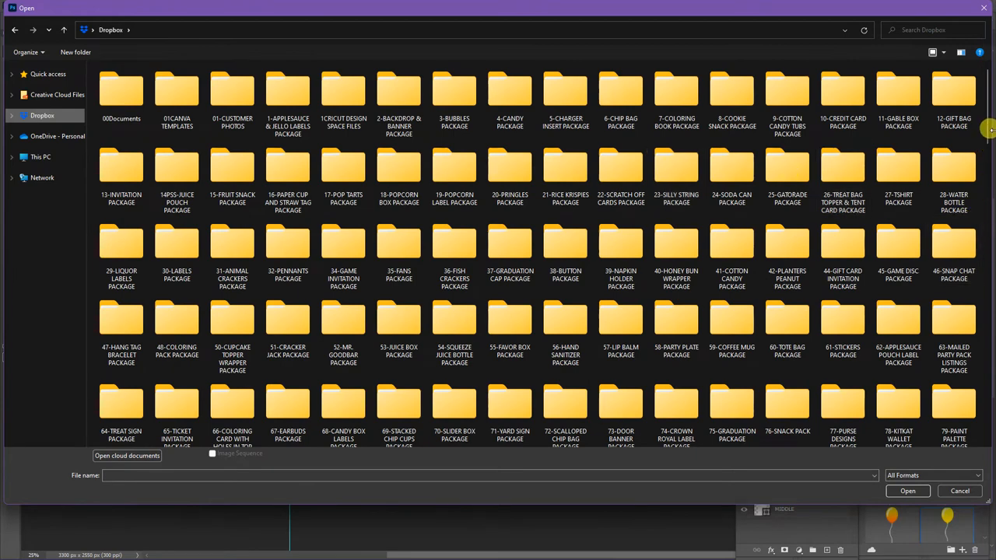
{"action": "scroll", "scroll_direction": "down", "scroll_amount": 3}
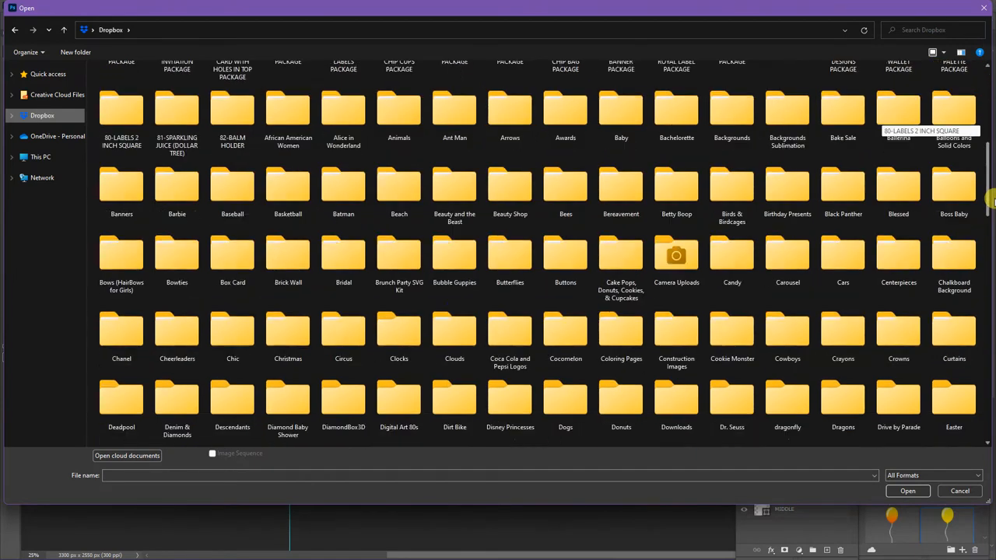
{"action": "scroll", "scroll_direction": "down", "scroll_amount": 3}
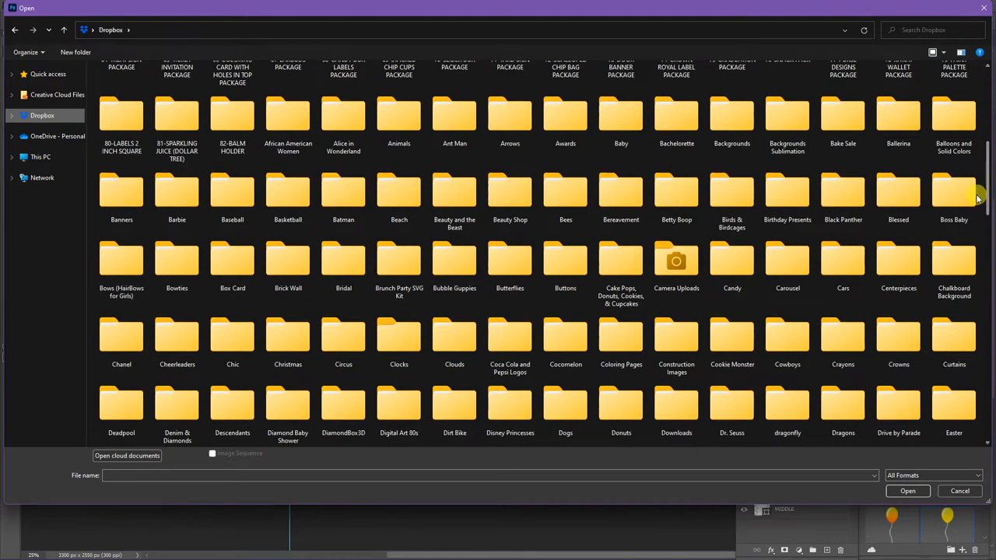
{"action": "left_click", "coordinate": [787, 190]}
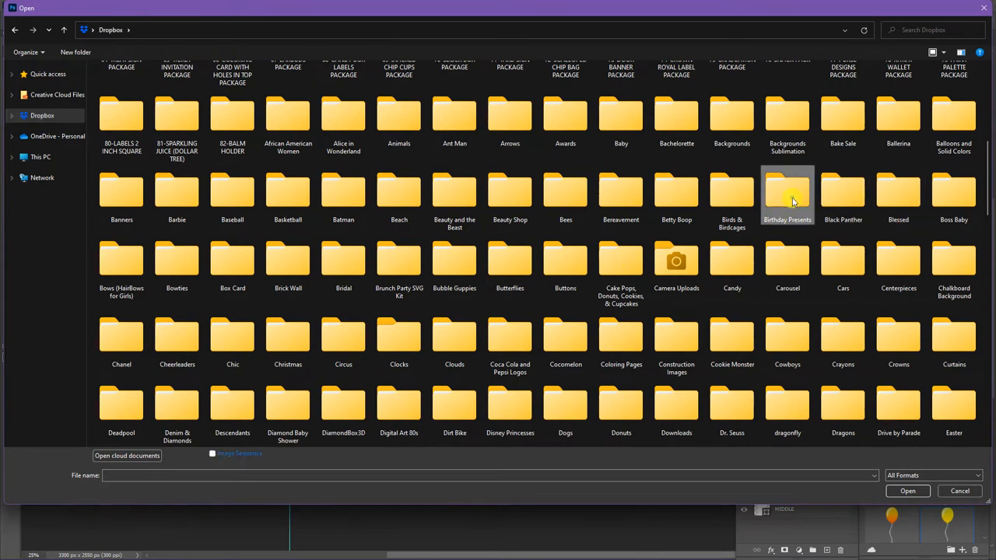
{"action": "double_click", "coordinate": [788, 194]}
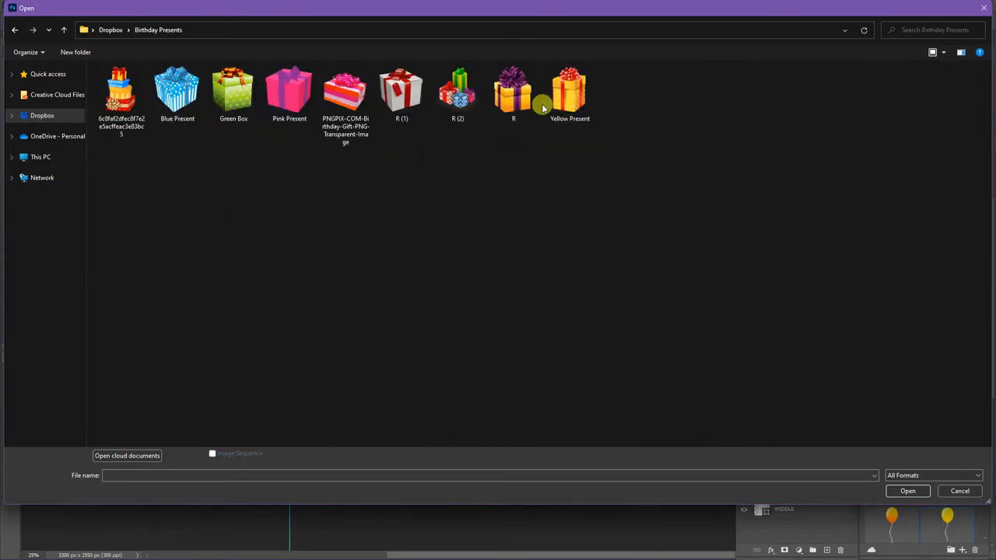
- Open the R and Yellow Present gift images together
{"action": "left_click", "coordinate": [514, 92]}
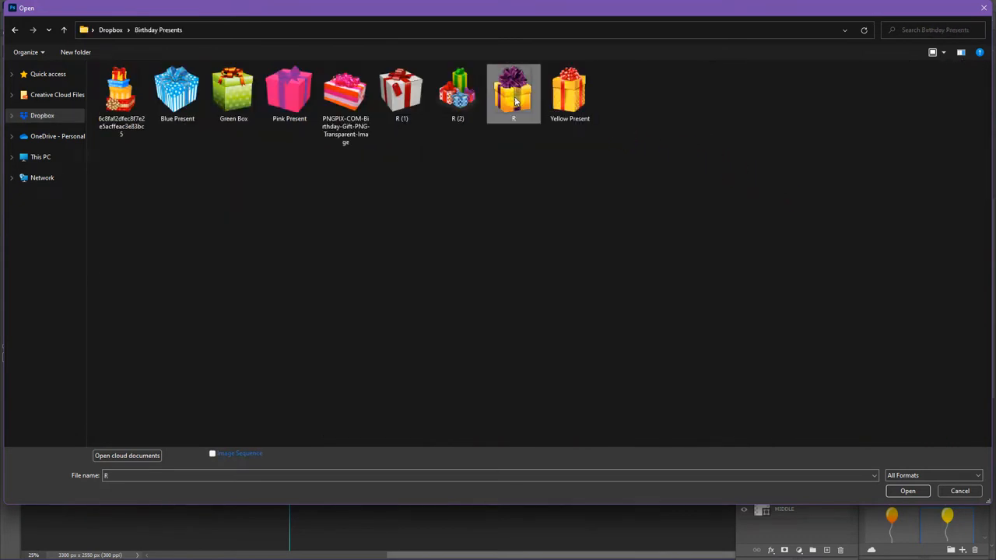
{"action": "left_click", "coordinate": [570, 94]}
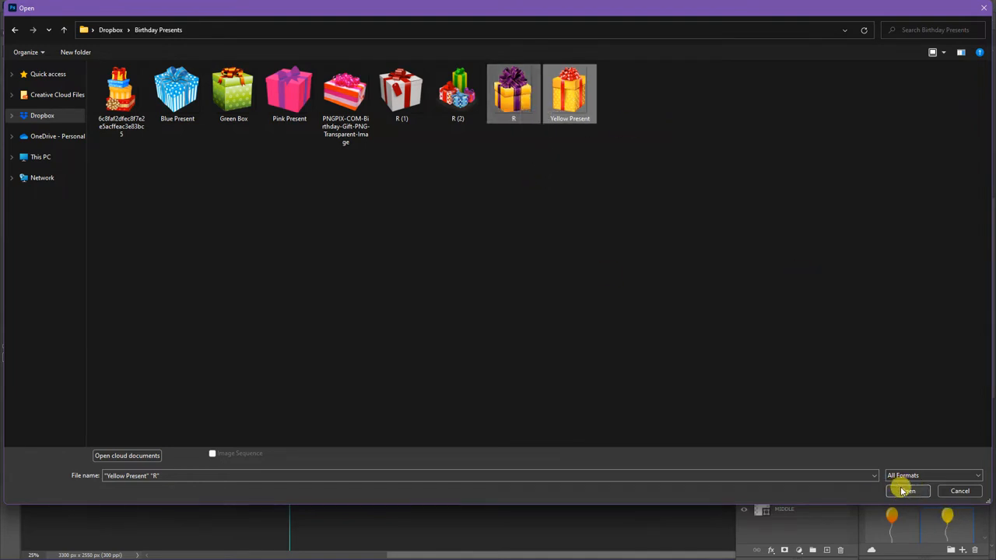
{"action": "left_click", "coordinate": [906, 492]}
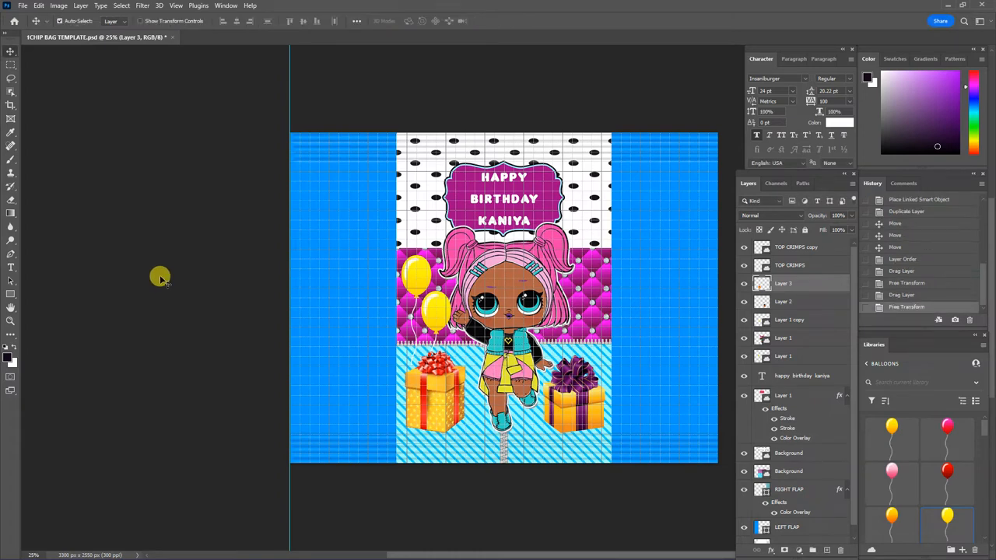
{"action": "mouse_move", "coordinate": [187, 279]}
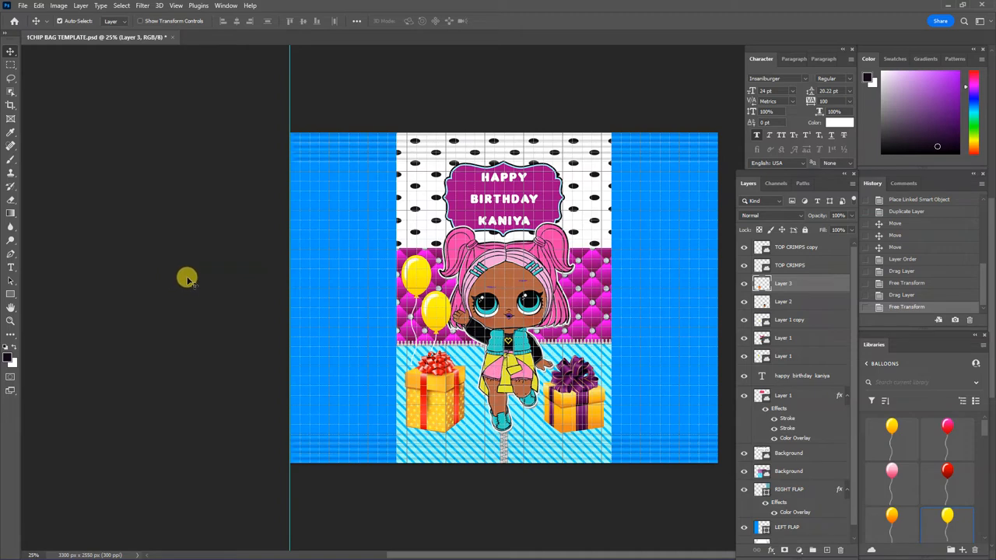
{"action": "mouse_move", "coordinate": [193, 282]}
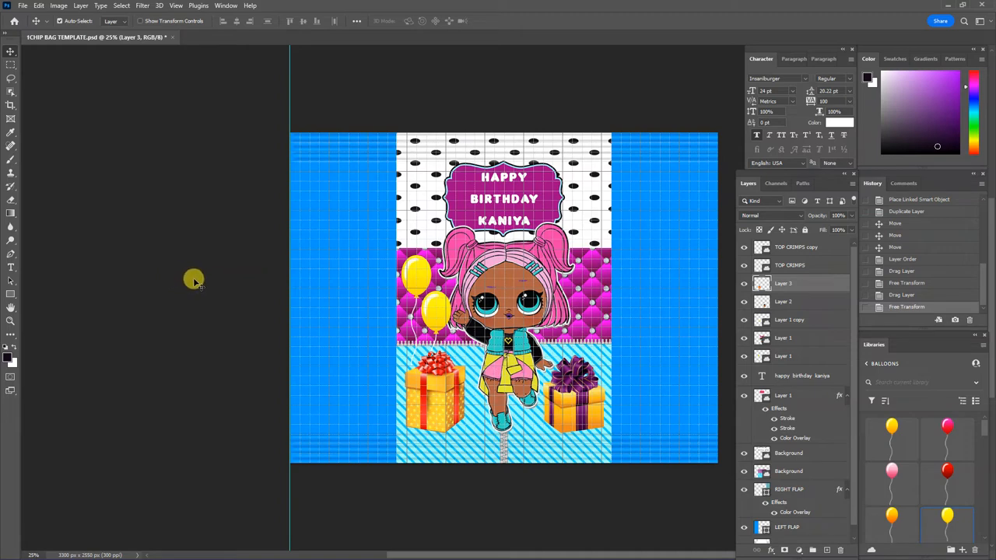
{"action": "mouse_move", "coordinate": [216, 280]}
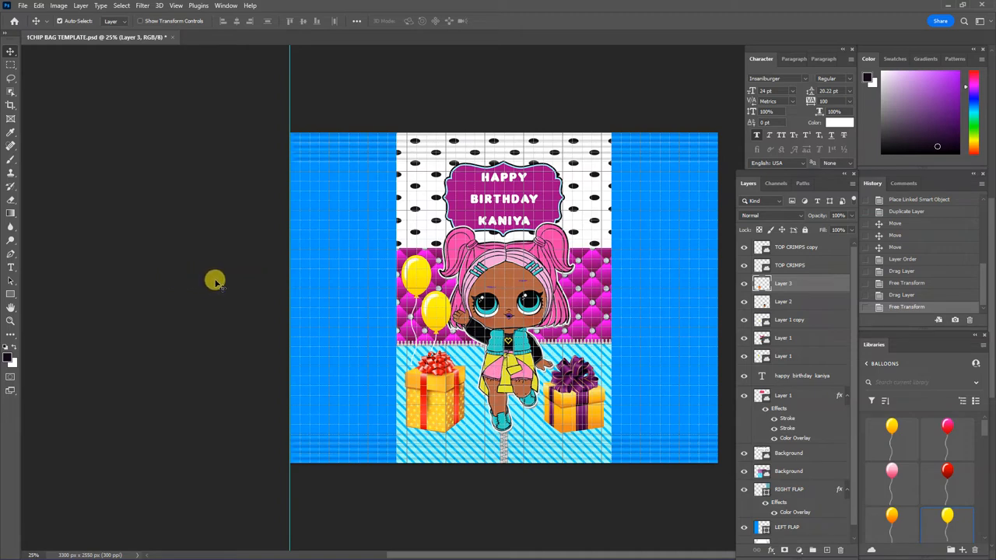
{"action": "mouse_move", "coordinate": [875, 537]}
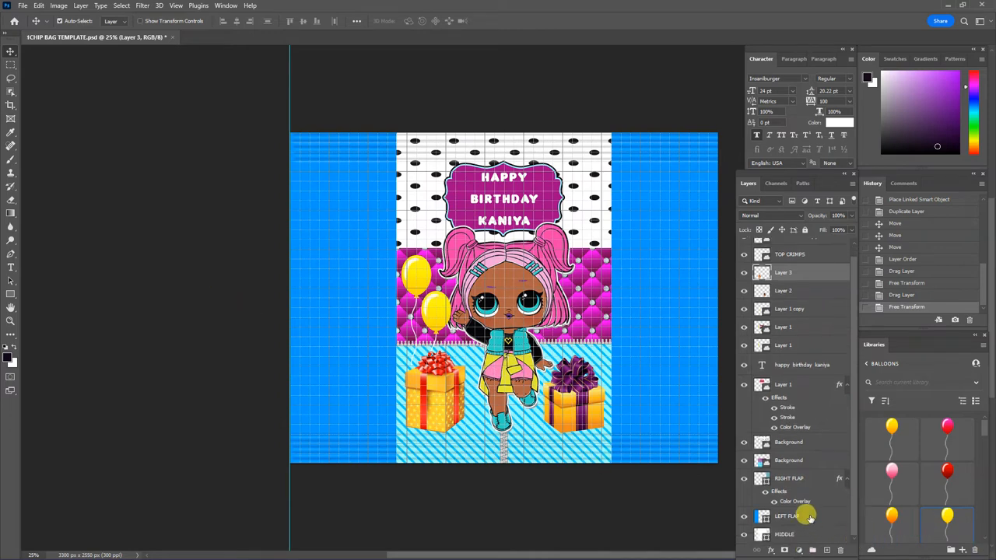
- Give the left flap layer a magenta colour overlay
{"action": "left_click", "coordinate": [788, 517]}
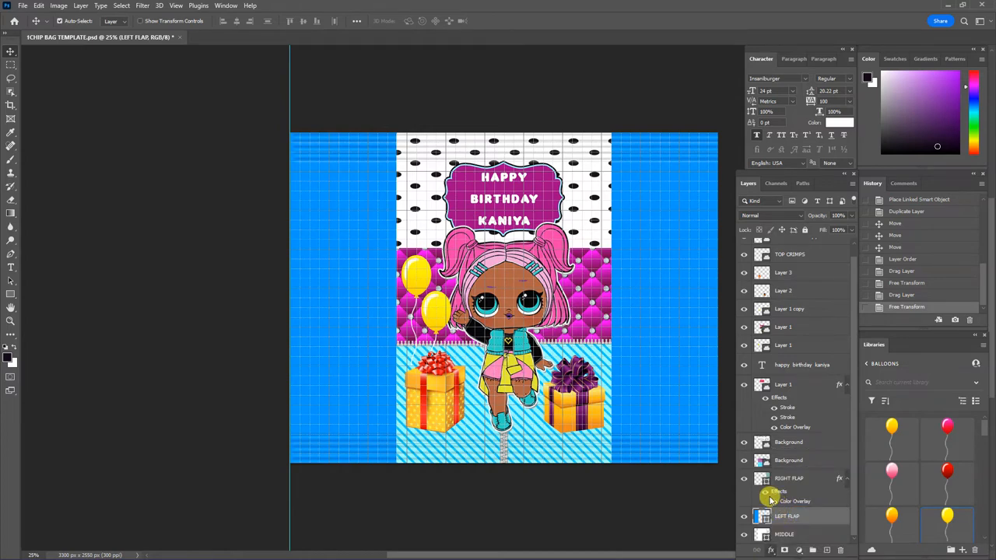
{"action": "double_click", "coordinate": [795, 501]}
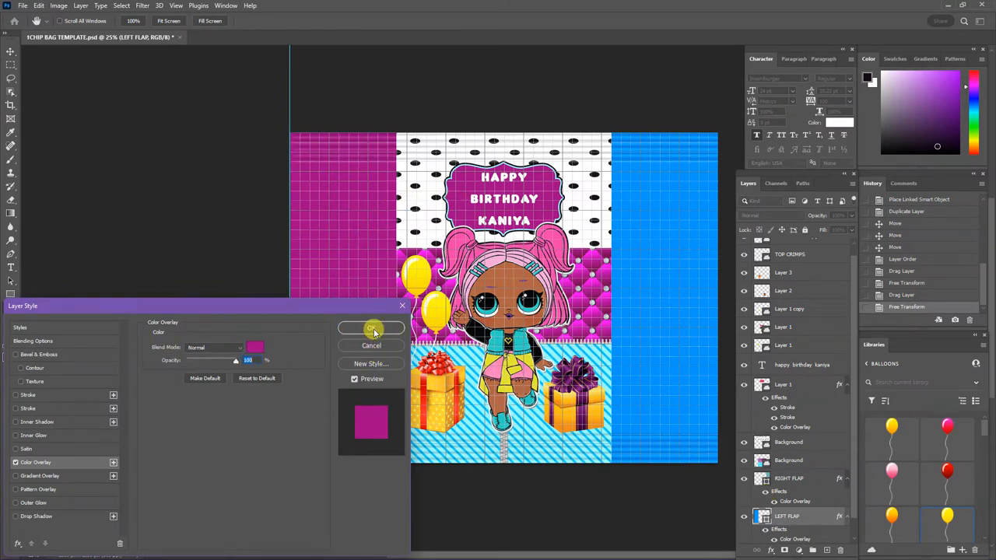
{"action": "left_click", "coordinate": [371, 327]}
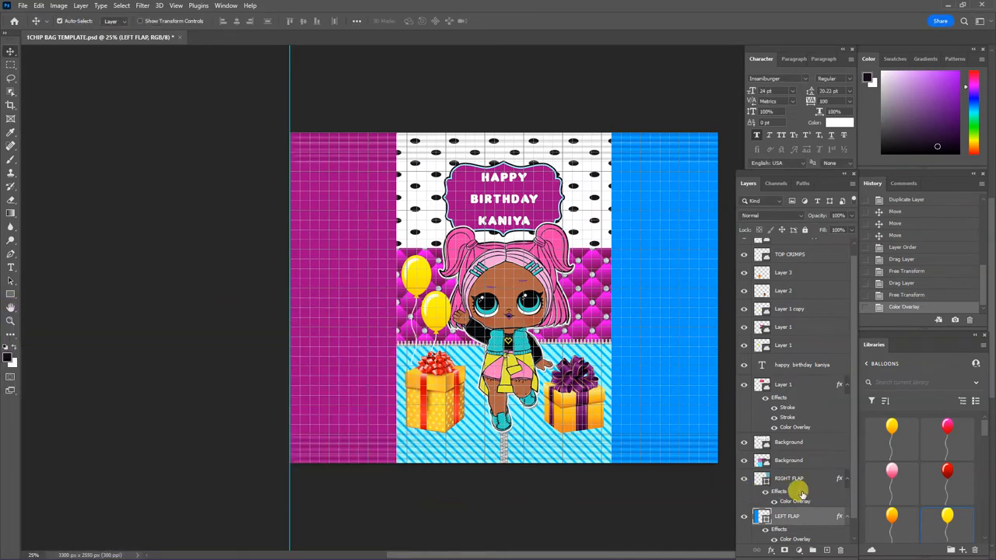
- Give the right flap layer a colour overlay sampled from the design's magenta
{"action": "left_click", "coordinate": [789, 478]}
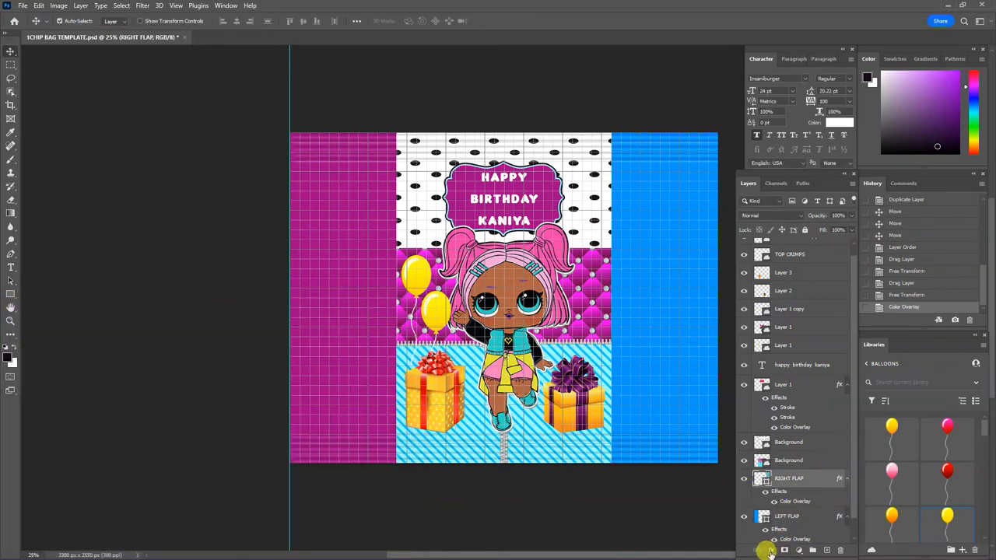
{"action": "left_click", "coordinate": [795, 510]}
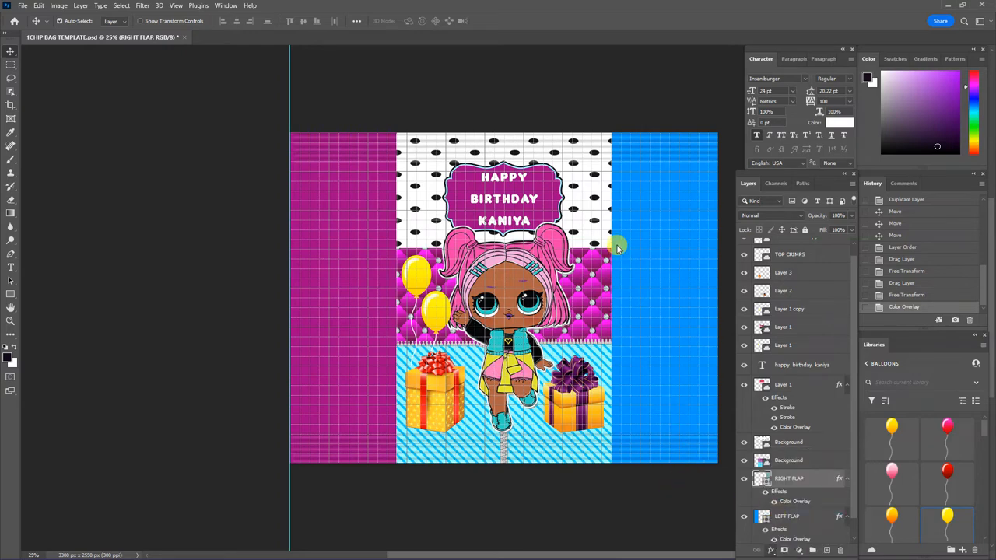
{"action": "double_click", "coordinate": [795, 501]}
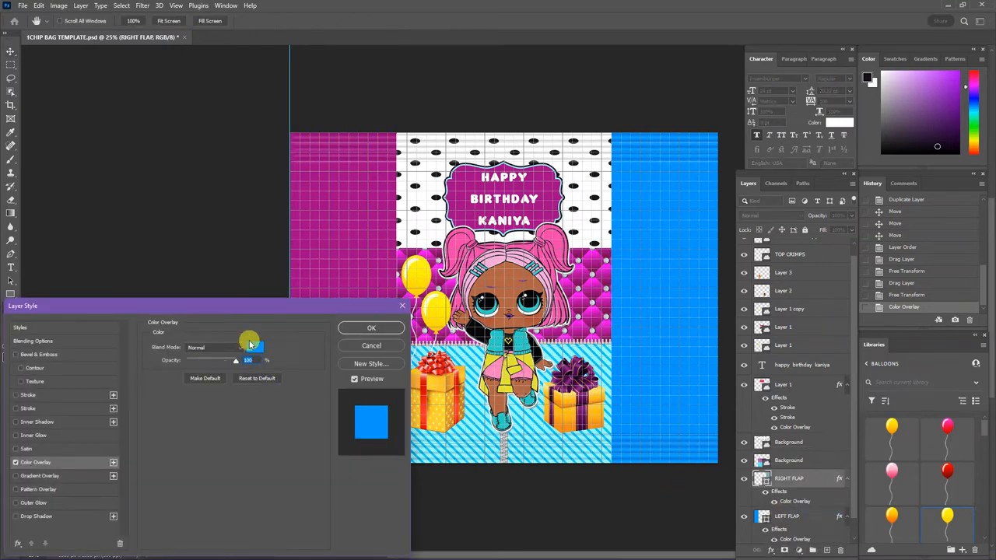
{"action": "left_click", "coordinate": [255, 347]}
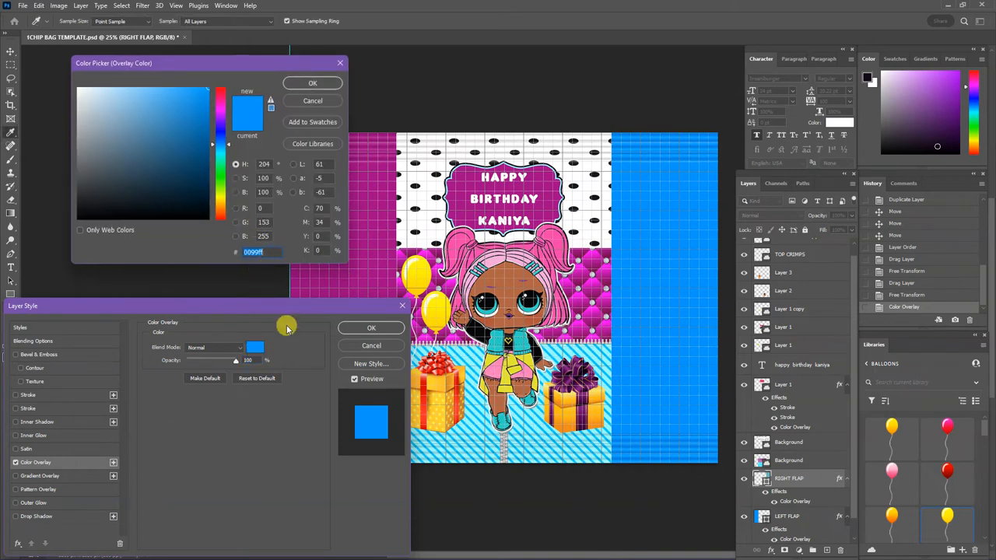
{"action": "left_click", "coordinate": [206, 137]}
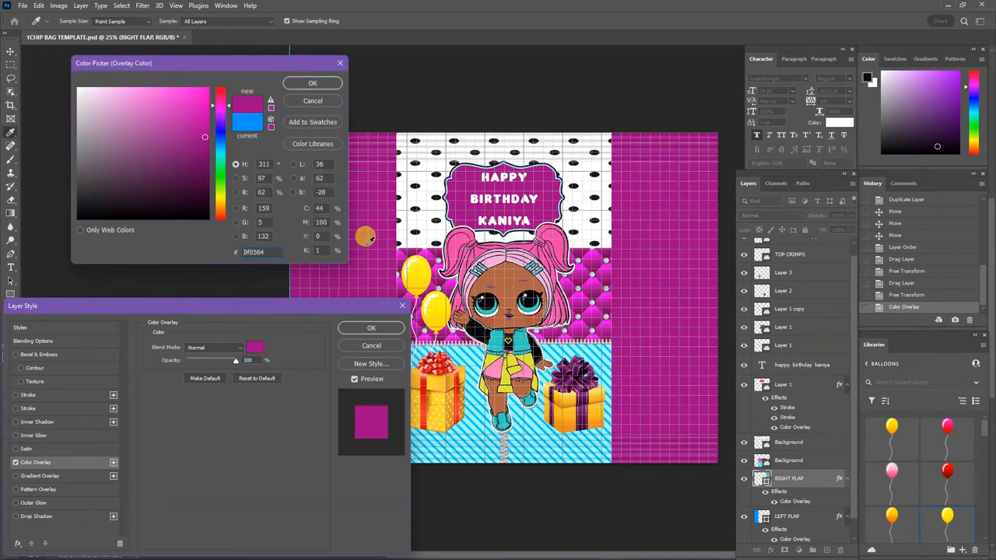
{"action": "left_click", "coordinate": [311, 84]}
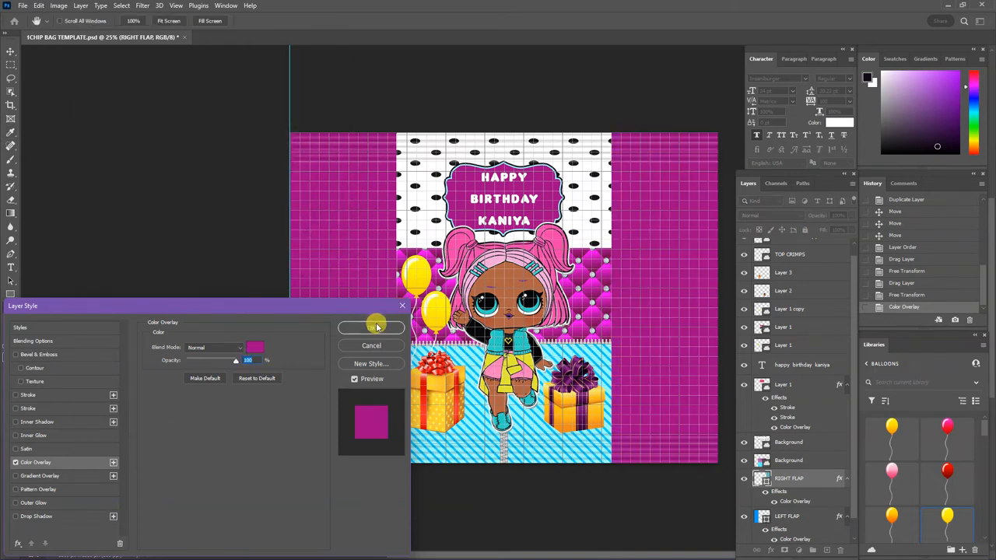
{"action": "left_click", "coordinate": [371, 327]}
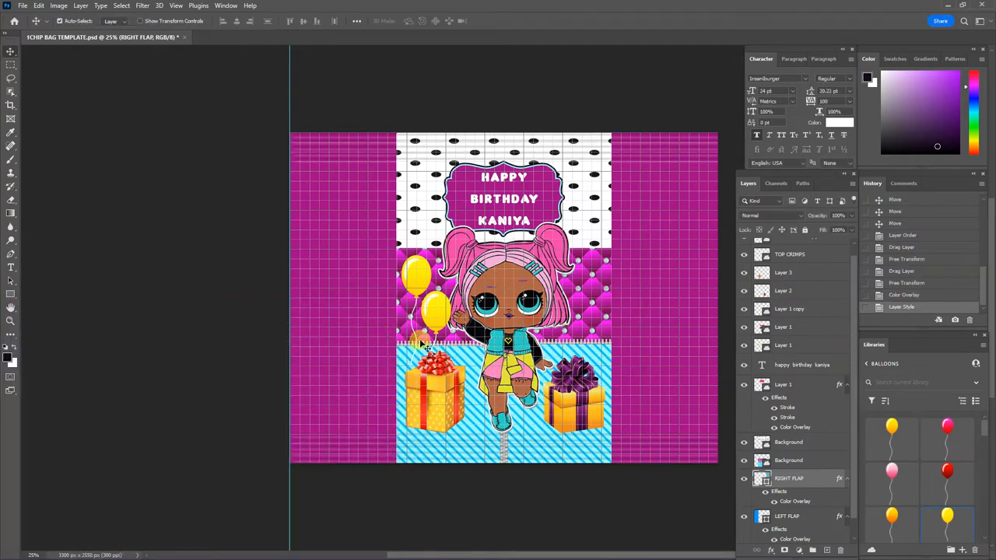
{"action": "mouse_move", "coordinate": [604, 390]}
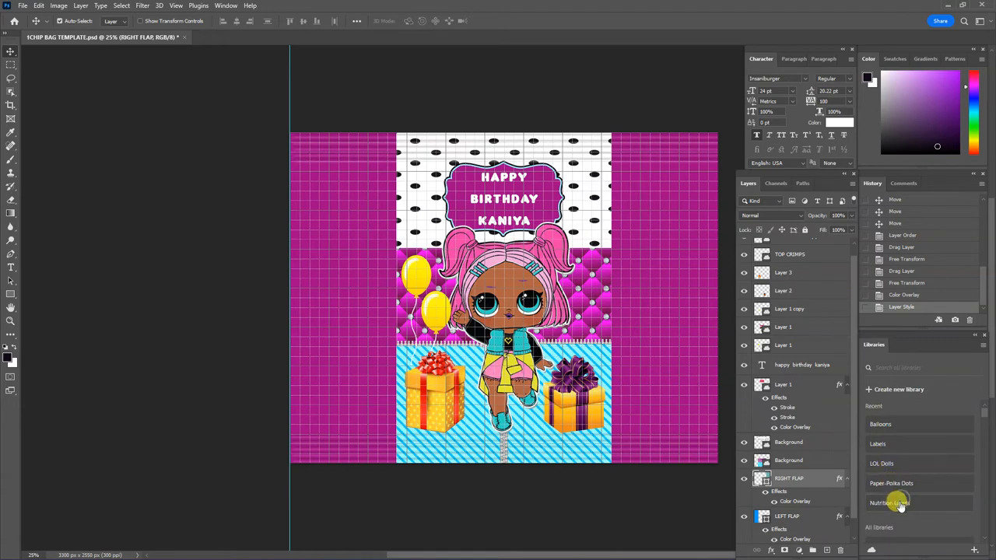
- Browse the Nutrition Labels library for the birthday nutrition label
{"action": "left_click", "coordinate": [888, 503]}
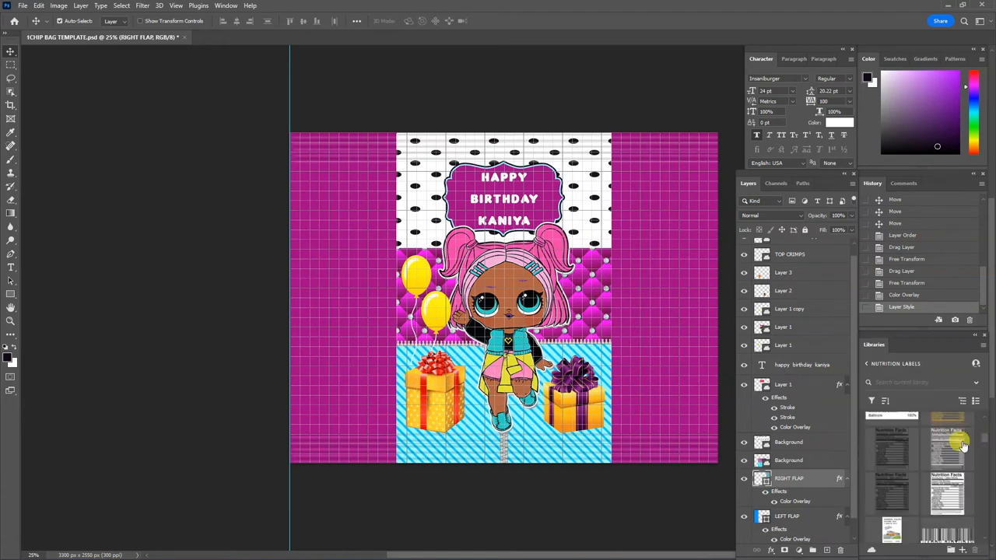
{"action": "mouse_move", "coordinate": [965, 445]}
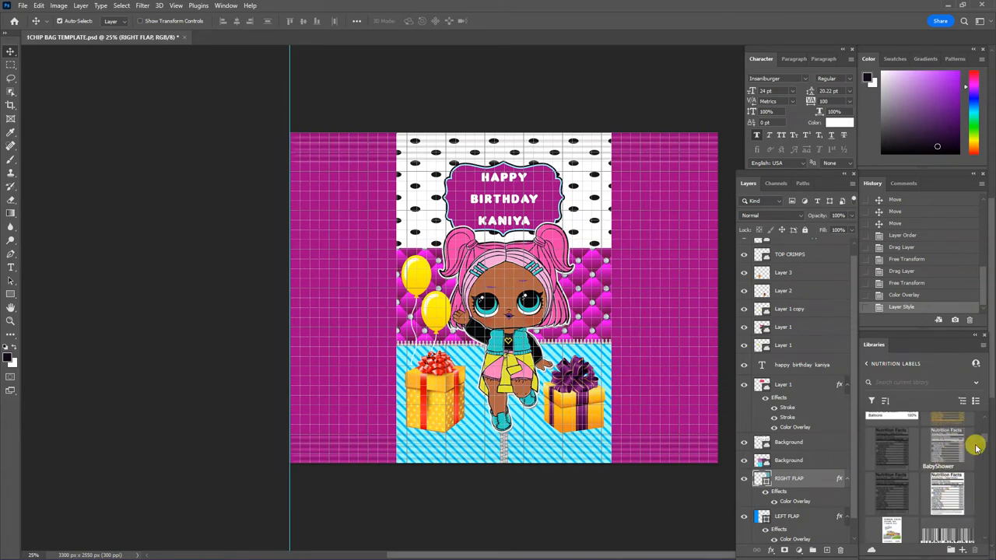
{"action": "scroll", "scroll_direction": "down", "scroll_amount": 3}
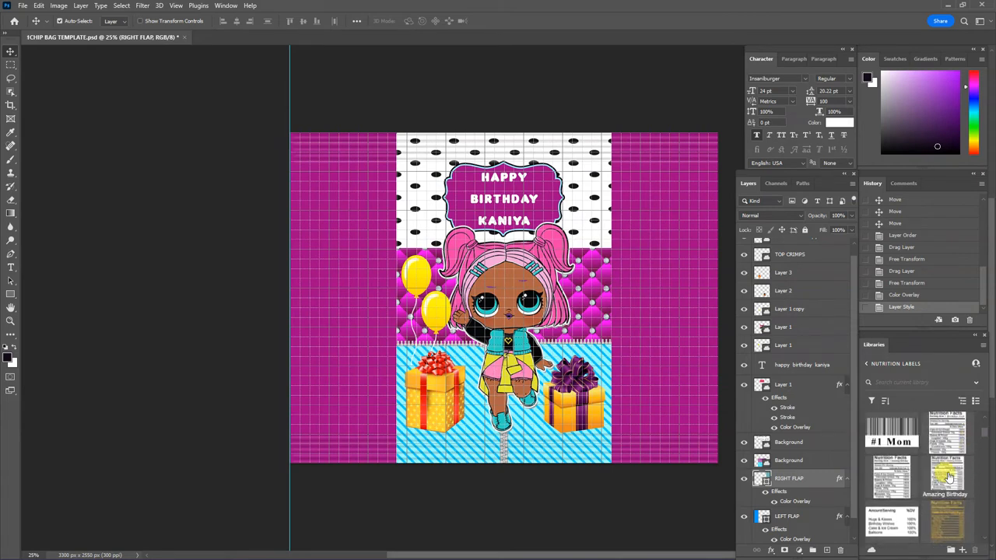
{"action": "mouse_move", "coordinate": [948, 475]}
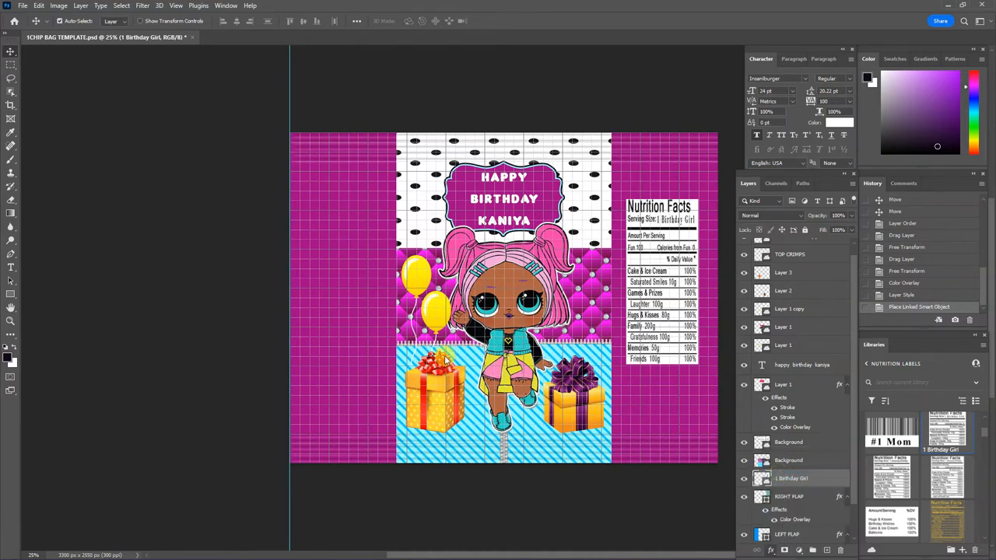
- Set the artwork's first stroke to a sampled light blue
{"action": "double_click", "coordinate": [788, 408]}
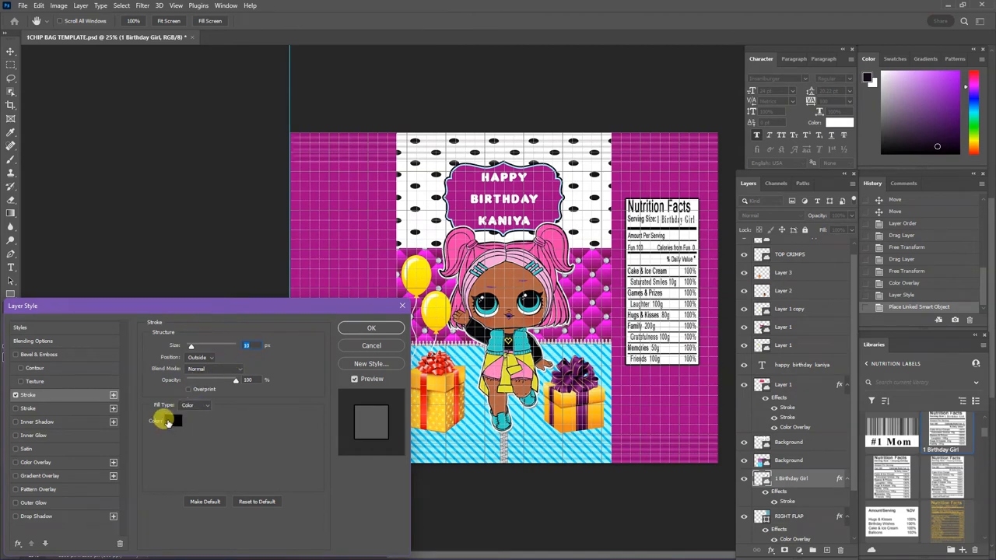
{"action": "left_click", "coordinate": [178, 420]}
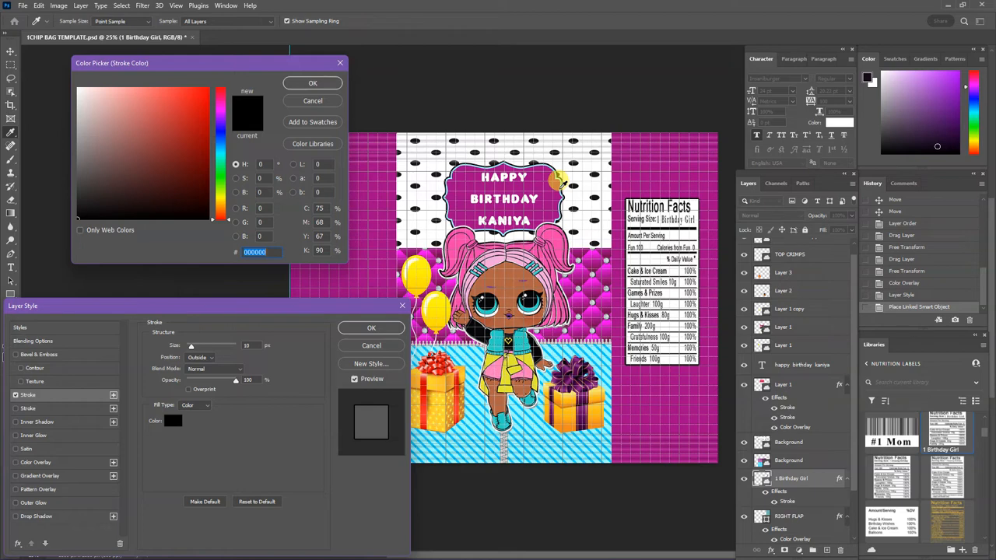
{"action": "left_click", "coordinate": [131, 87]}
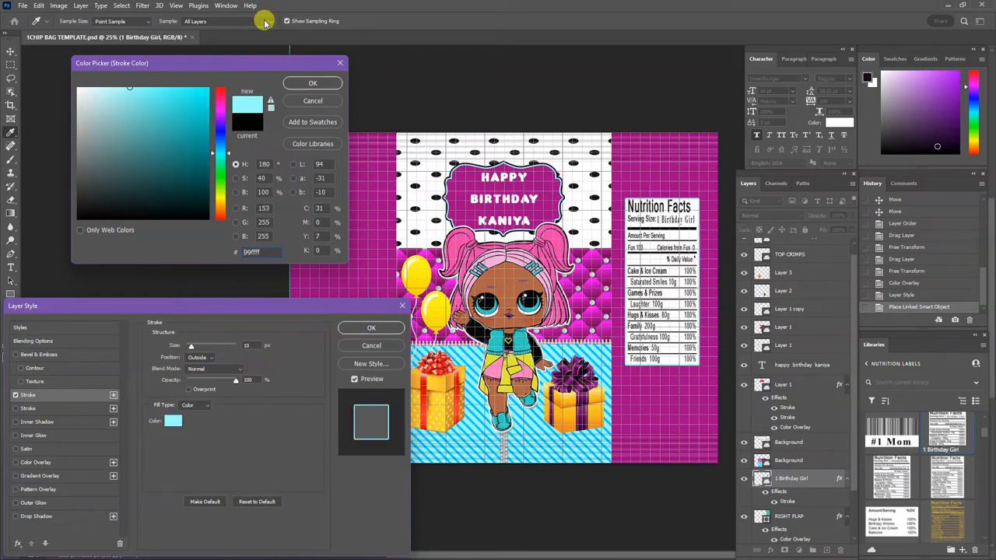
{"action": "left_click", "coordinate": [311, 82]}
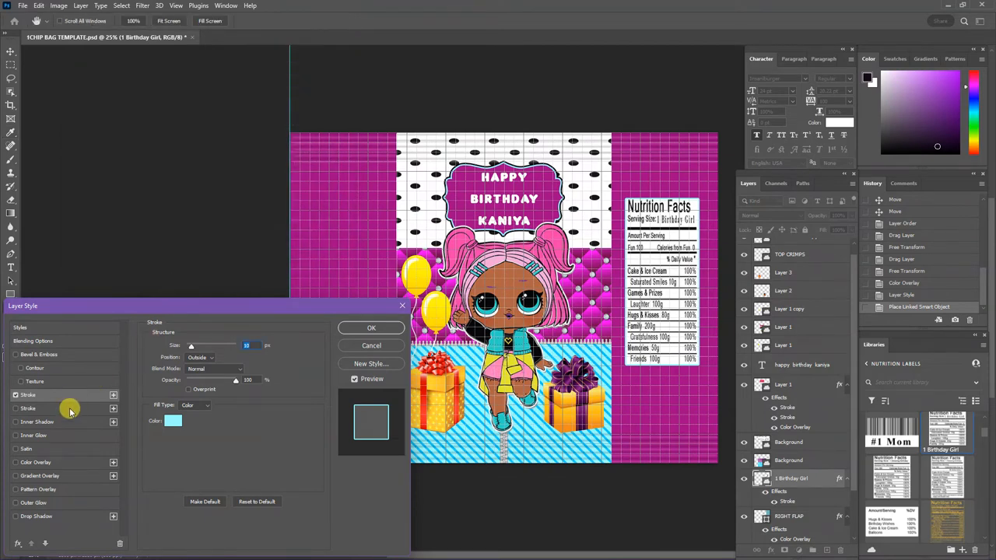
- Add a second outer stroke in near-black and apply the layer style
{"action": "left_click", "coordinate": [173, 420]}
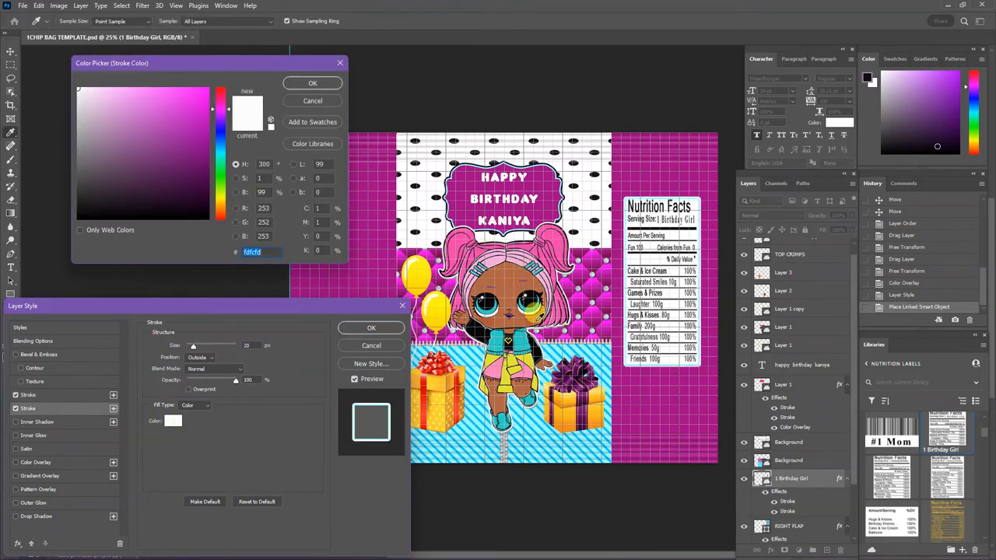
{"action": "left_click", "coordinate": [125, 215]}
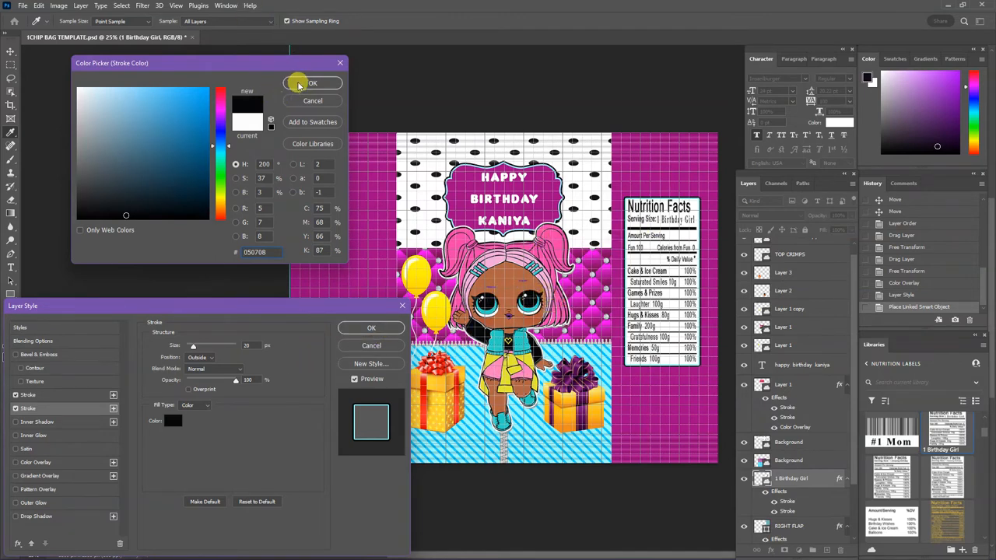
{"action": "left_click", "coordinate": [311, 84]}
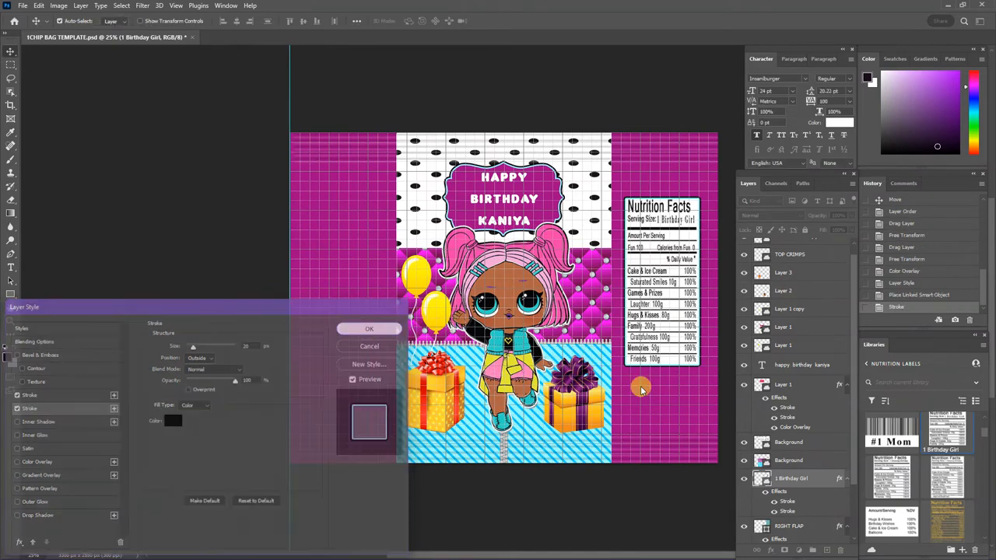
{"action": "left_click", "coordinate": [371, 327]}
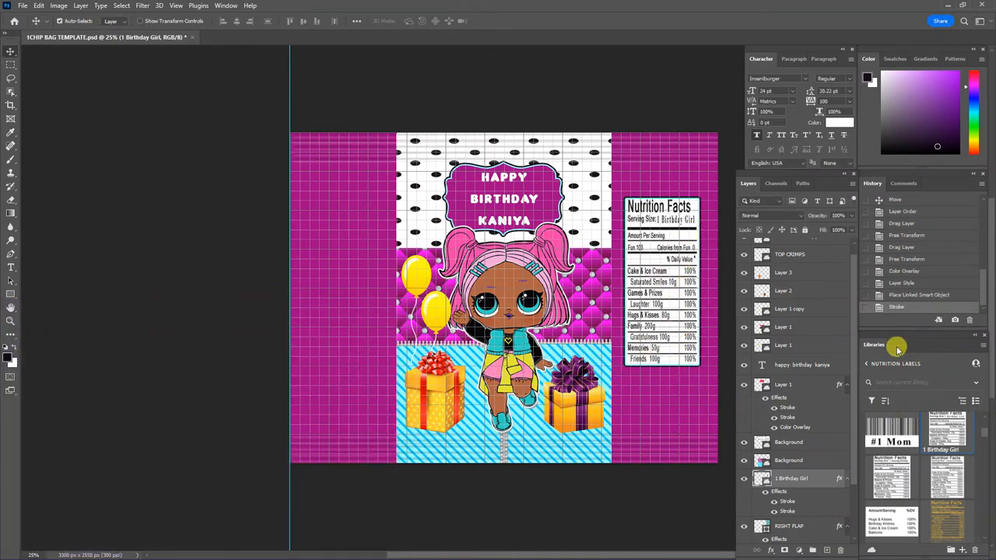
- Place the LOL Surprise logo from the LOL Dolls library at the bag's lower left
{"action": "left_click", "coordinate": [895, 364]}
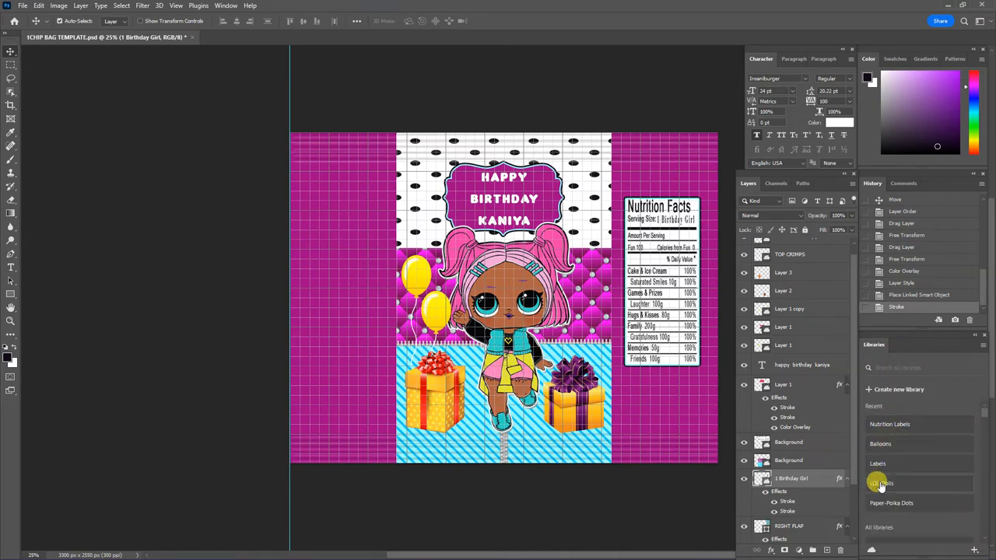
{"action": "left_click", "coordinate": [881, 483]}
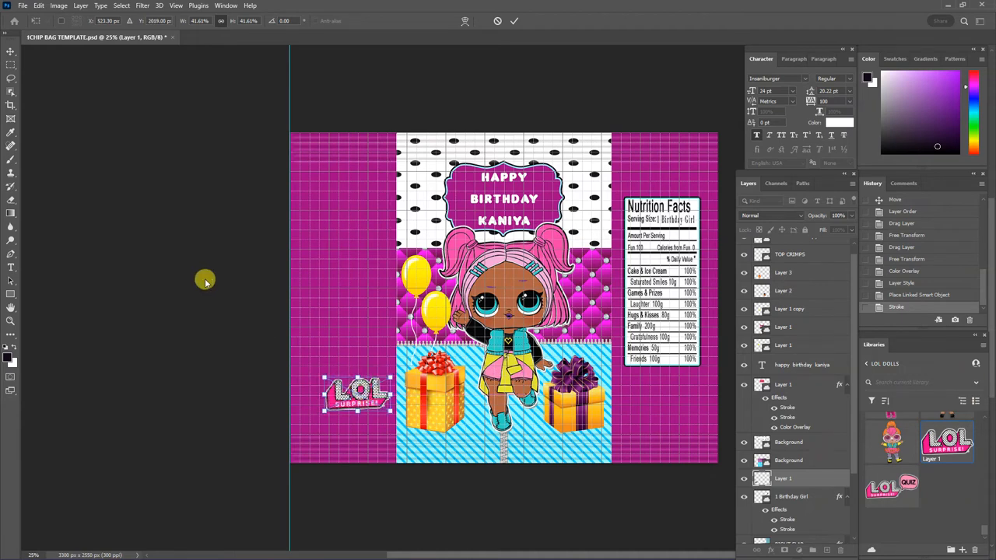
{"action": "left_click", "coordinate": [11, 65]}
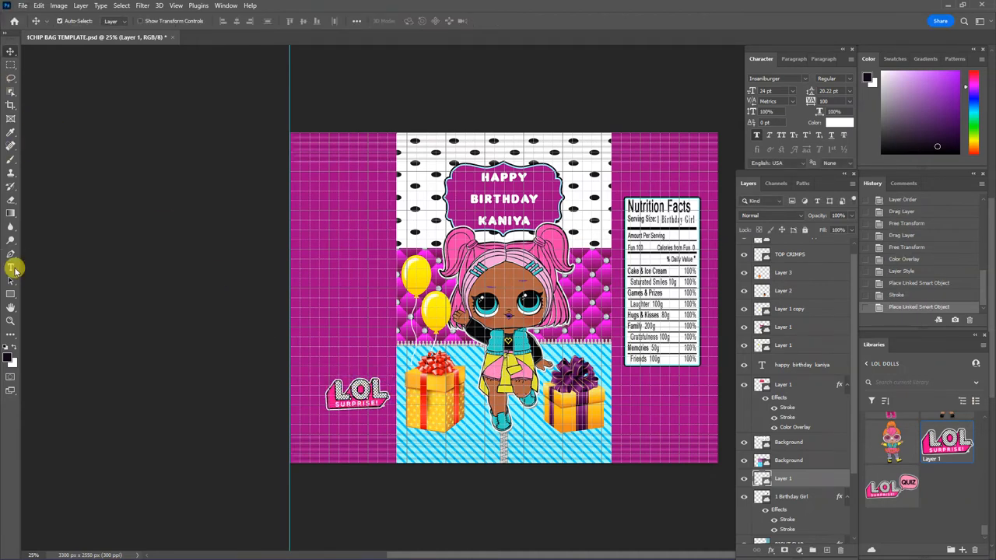
{"action": "left_click", "coordinate": [11, 271]}
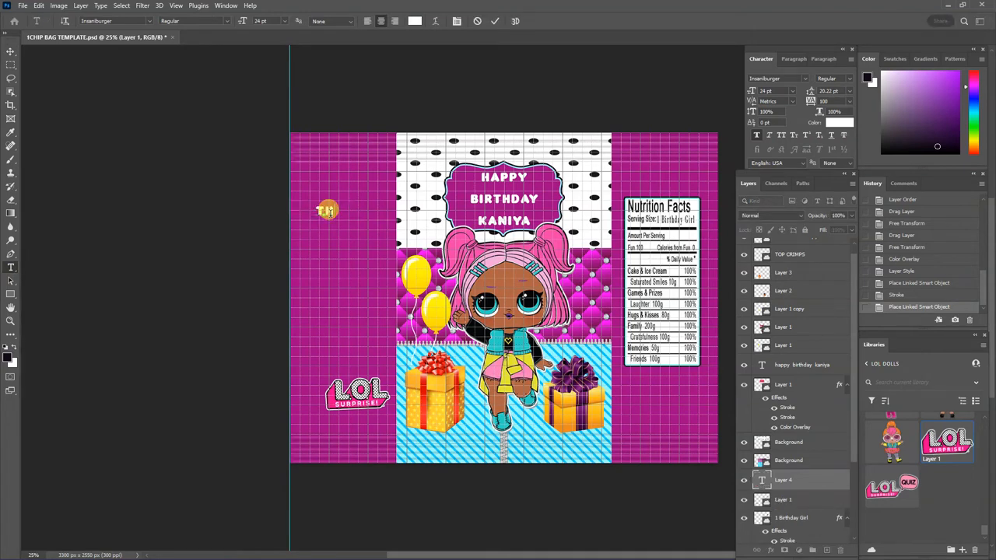
- Write 'Thank You For Coming To My Party! Kaniya' in white on the left panel
{"action": "type", "text": "THANK"}
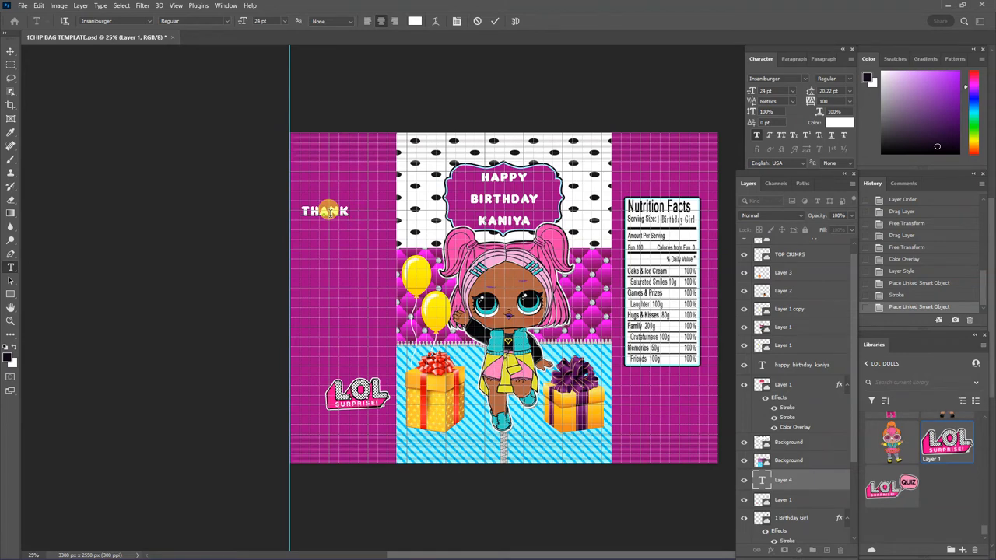
{"action": "type", "text": "YOU"}
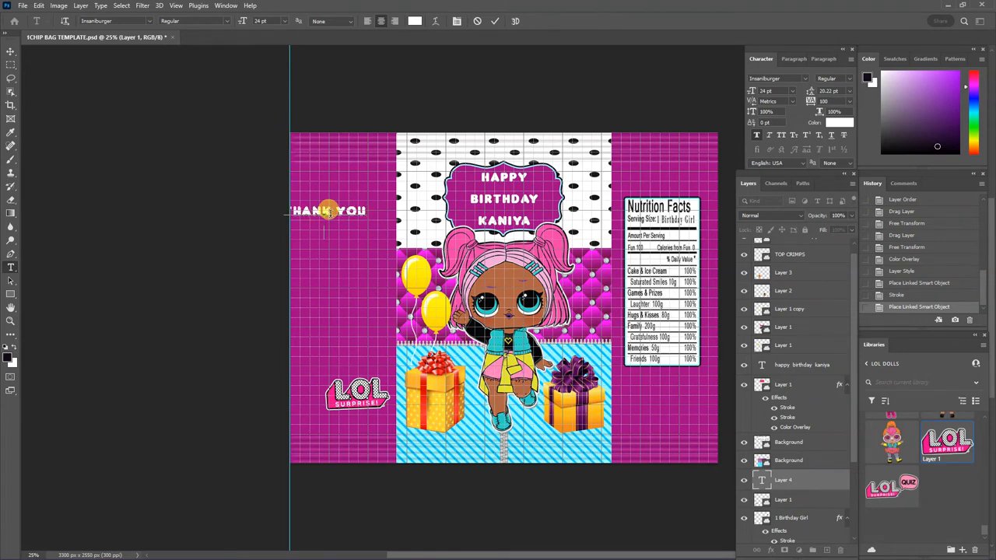
{"action": "type", "text": "FOR COMING"}
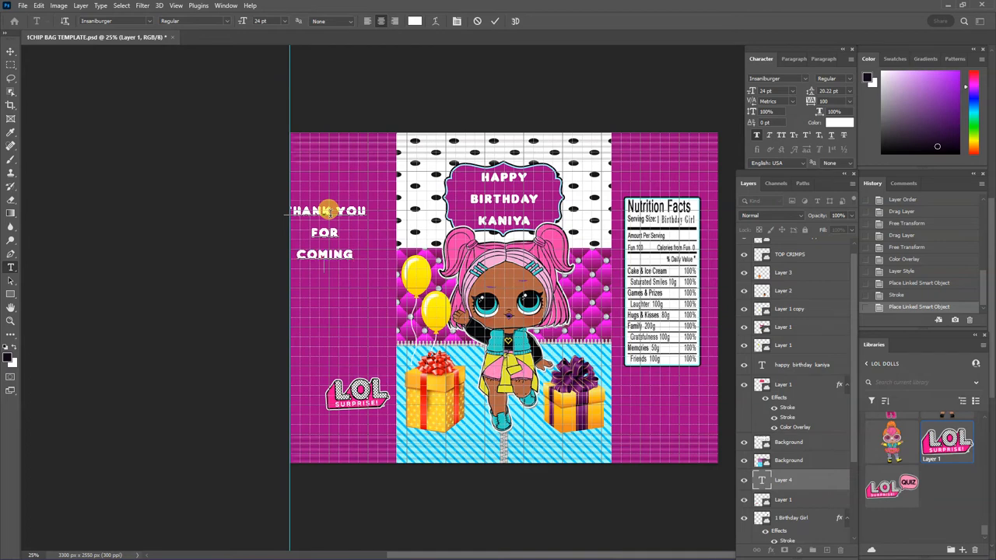
{"action": "type", "text": "TO MY"}
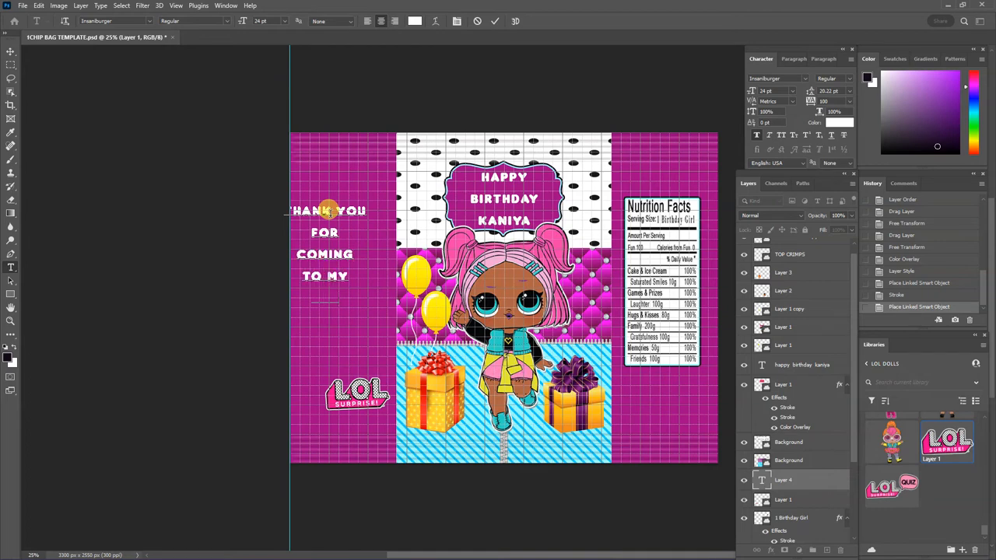
{"action": "type", "text": "PARTY"}
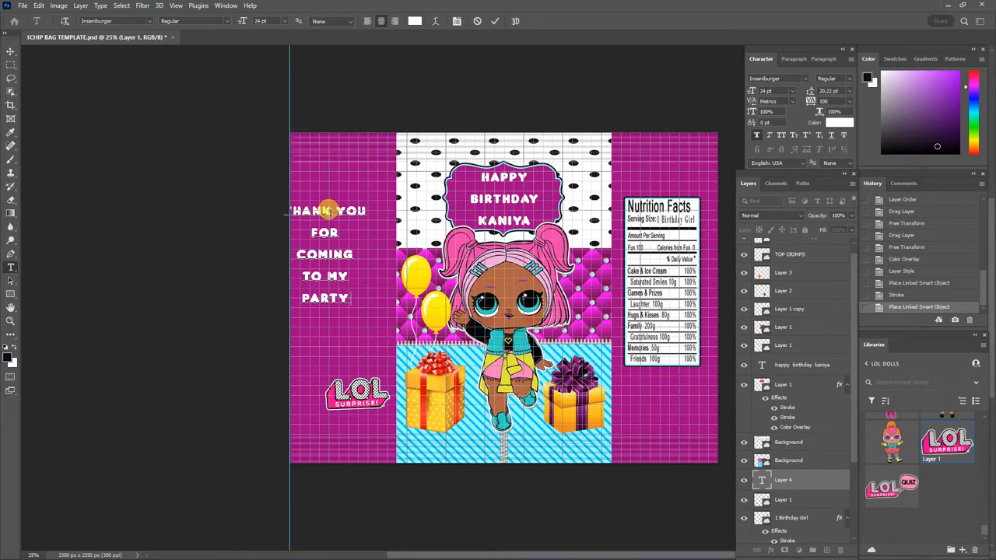
{"action": "type", "text": "!"}
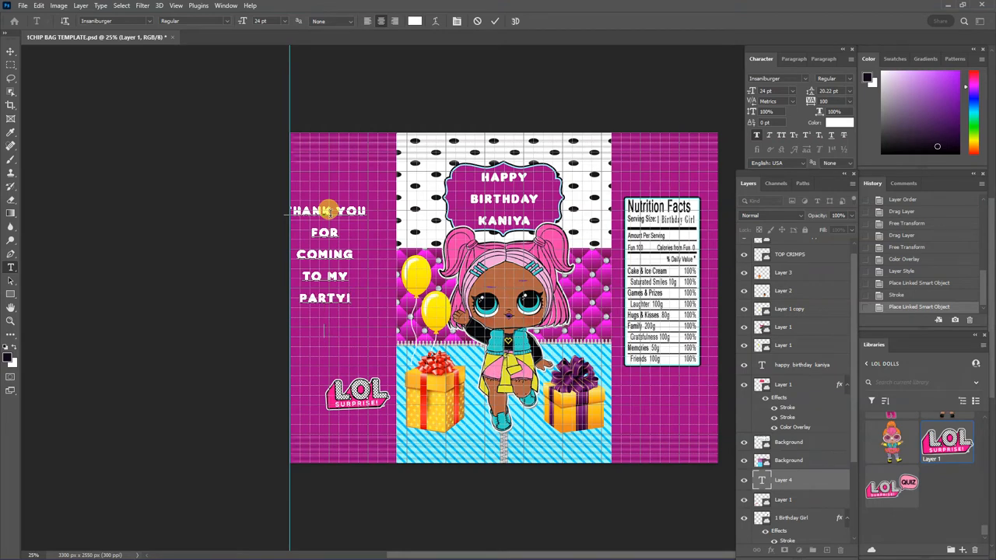
{"action": "type", "text": "KANIYA"}
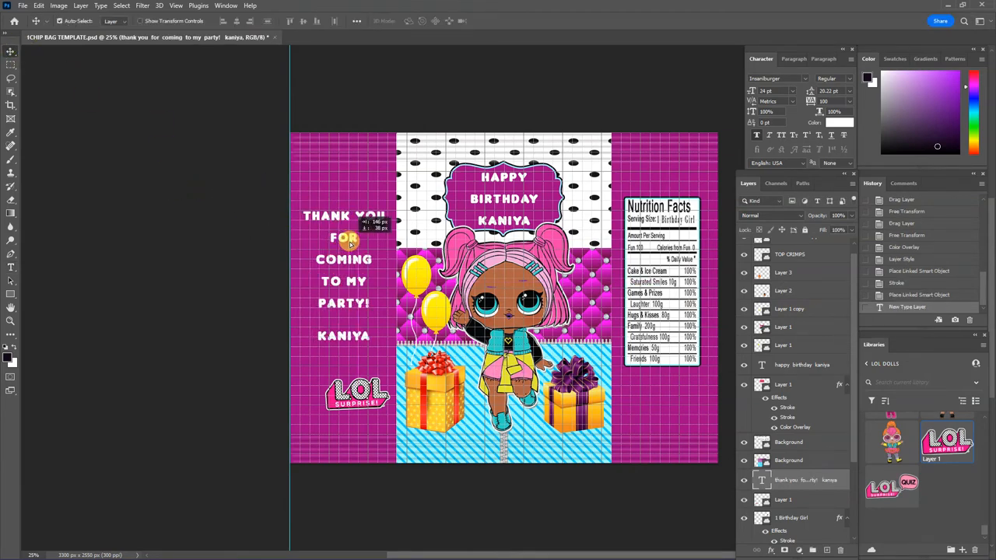
{"action": "left_click", "coordinate": [774, 90]}
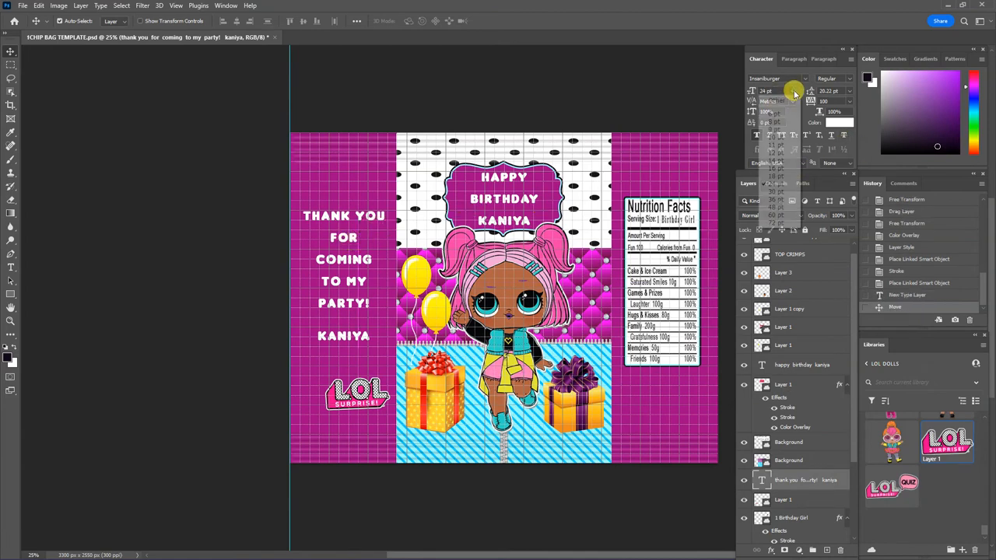
{"action": "left_click", "coordinate": [775, 169]}
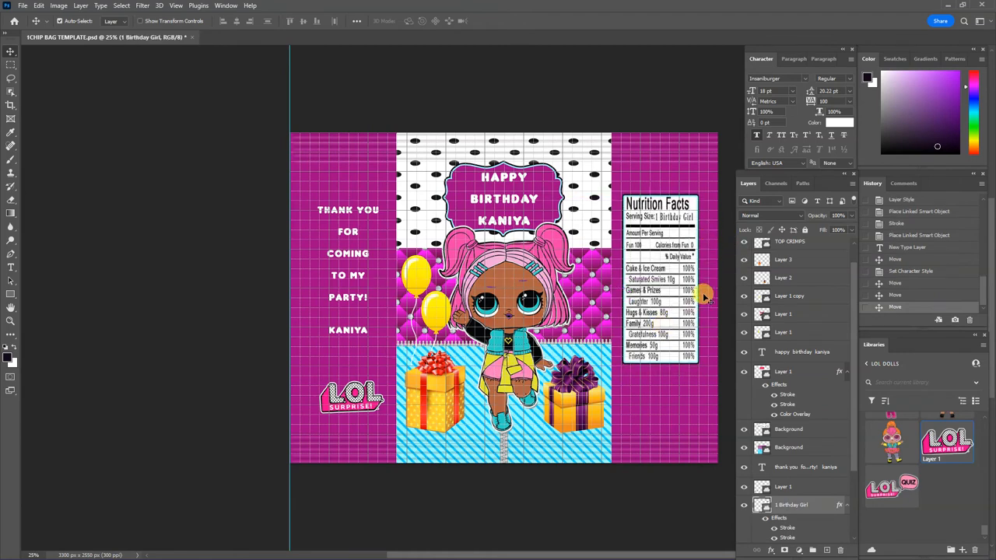
{"action": "mouse_move", "coordinate": [171, 163]}
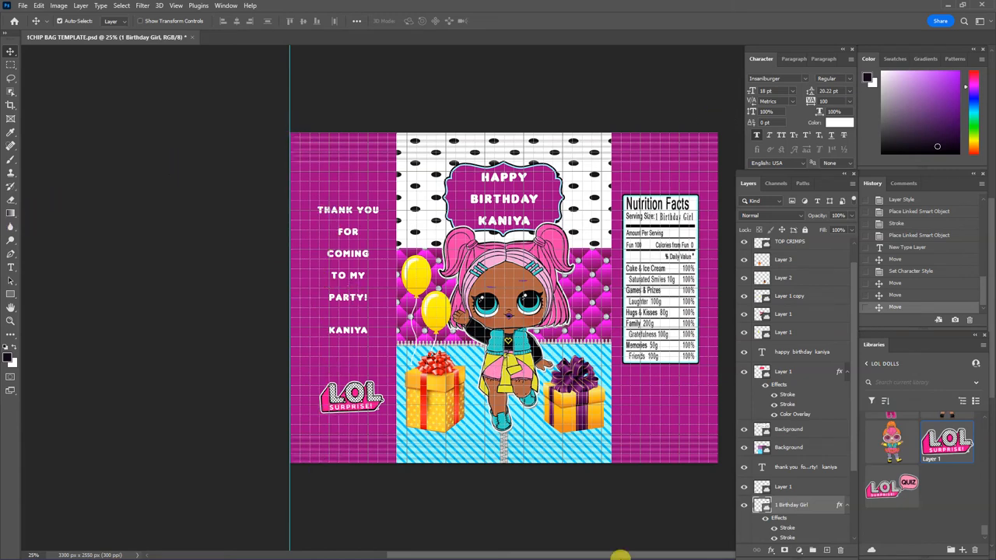
{"action": "mouse_move", "coordinate": [713, 380]}
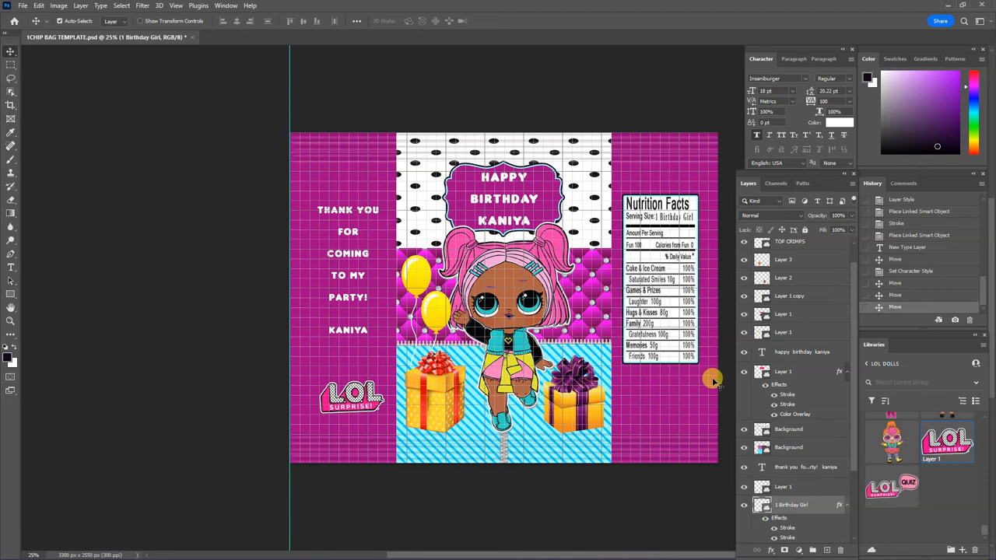
{"action": "mouse_move", "coordinate": [732, 367]}
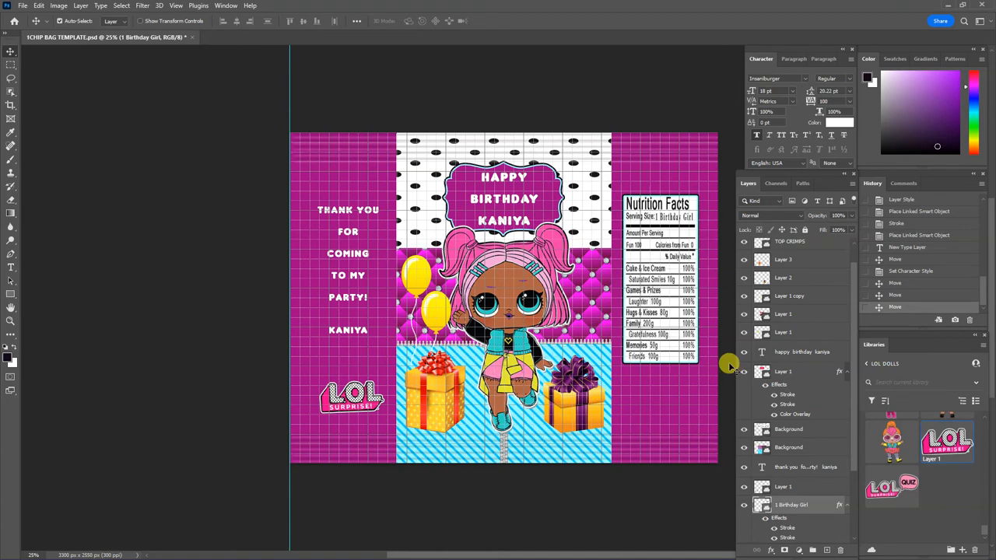
{"action": "mouse_move", "coordinate": [732, 364]}
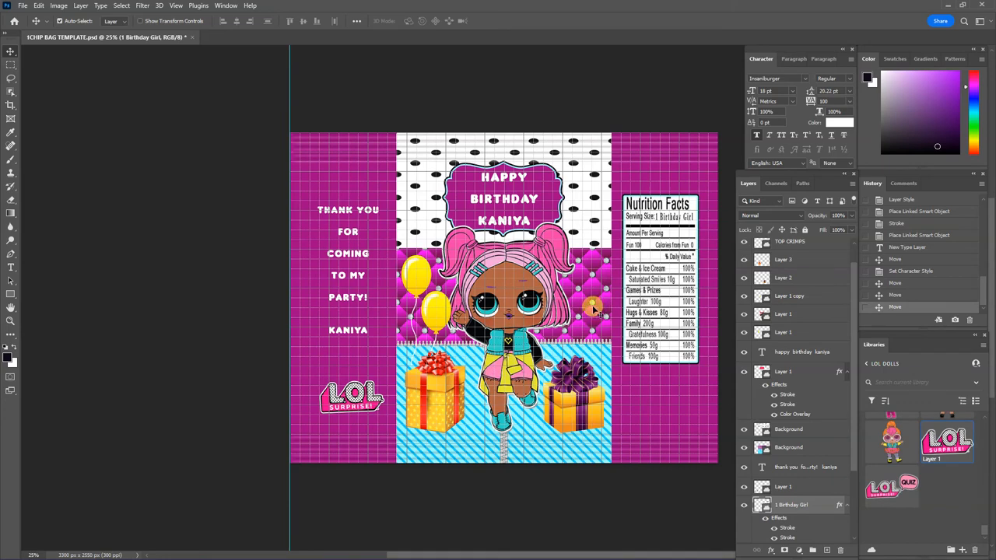
{"action": "mouse_move", "coordinate": [591, 305]}
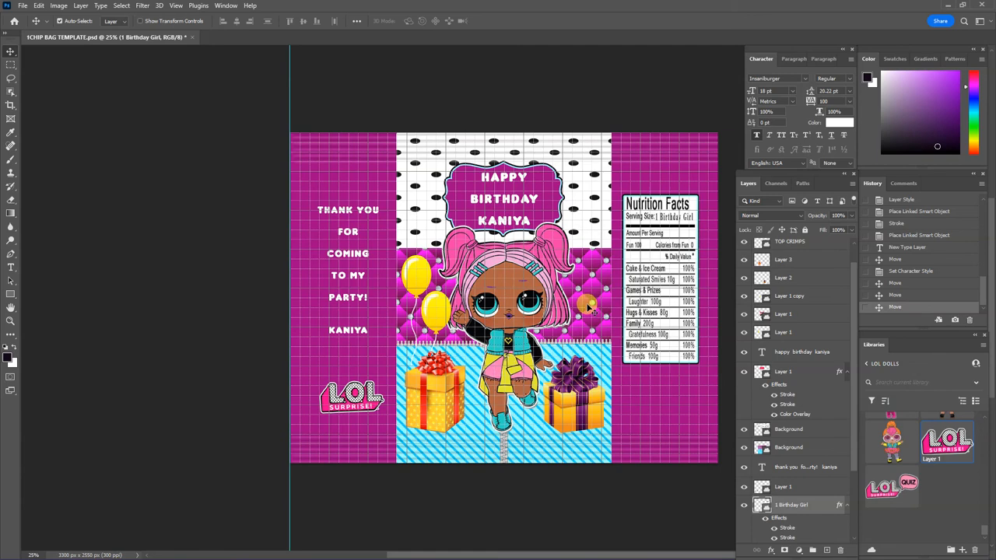
{"action": "mouse_move", "coordinate": [588, 305]}
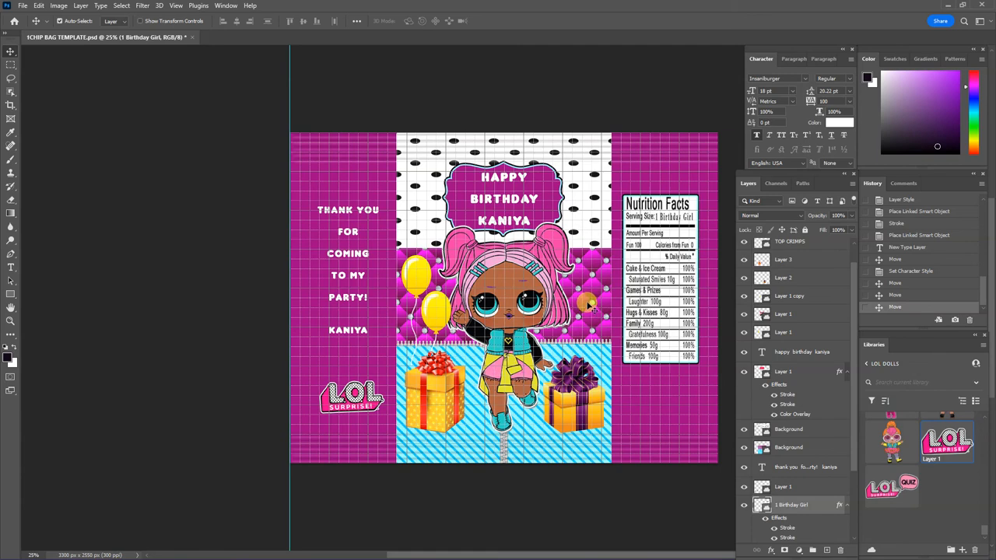